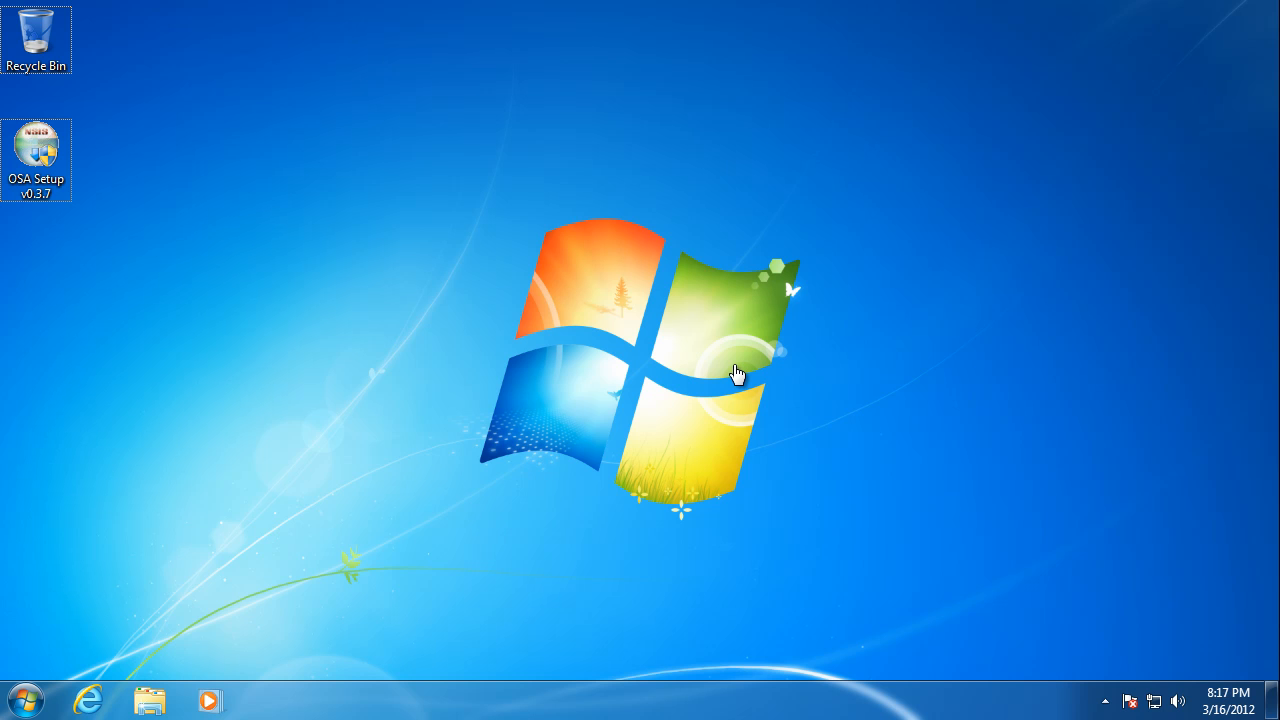
{"action": "mouse_move", "coordinate": [404, 284]}
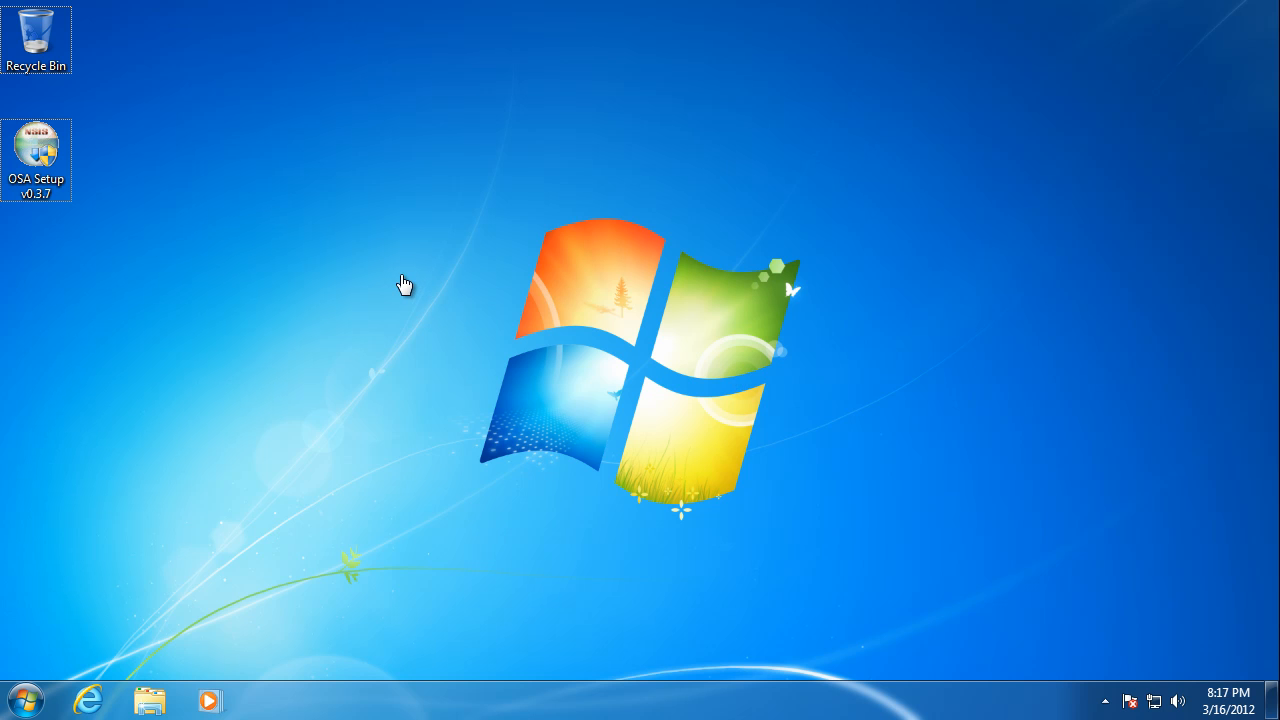
{"action": "mouse_move", "coordinate": [412, 252]}
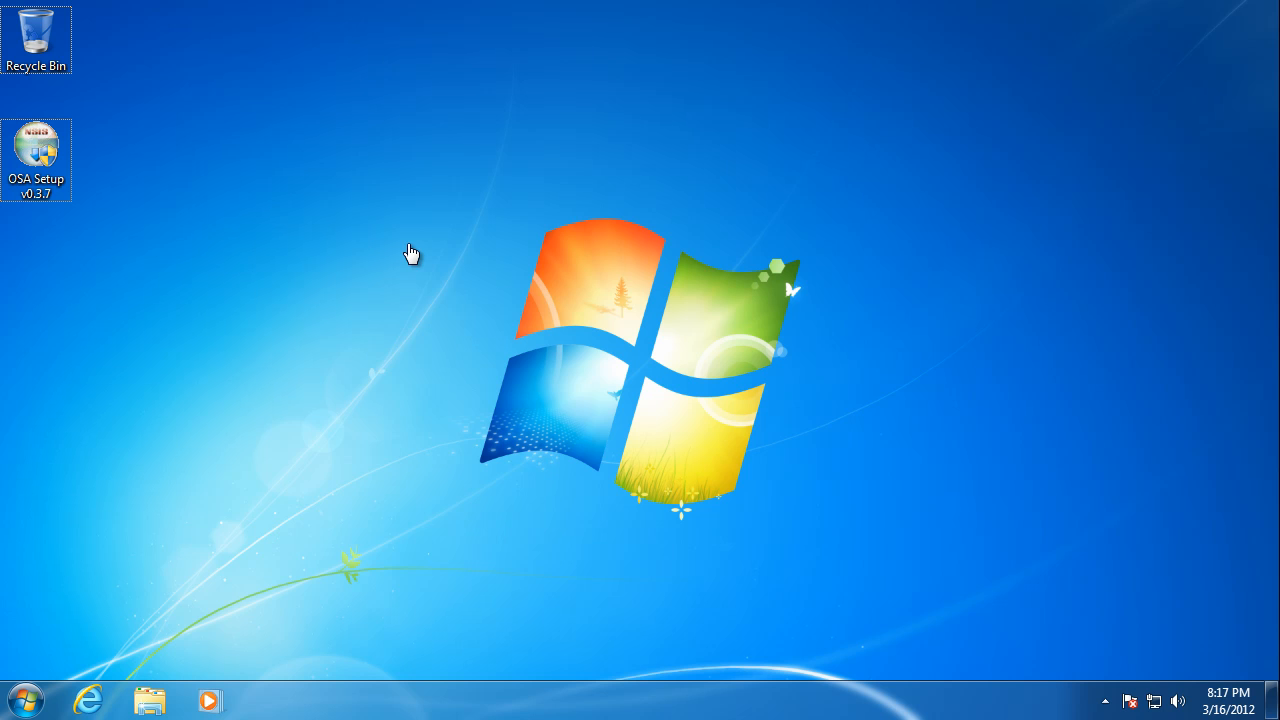
{"action": "mouse_move", "coordinate": [210, 232]}
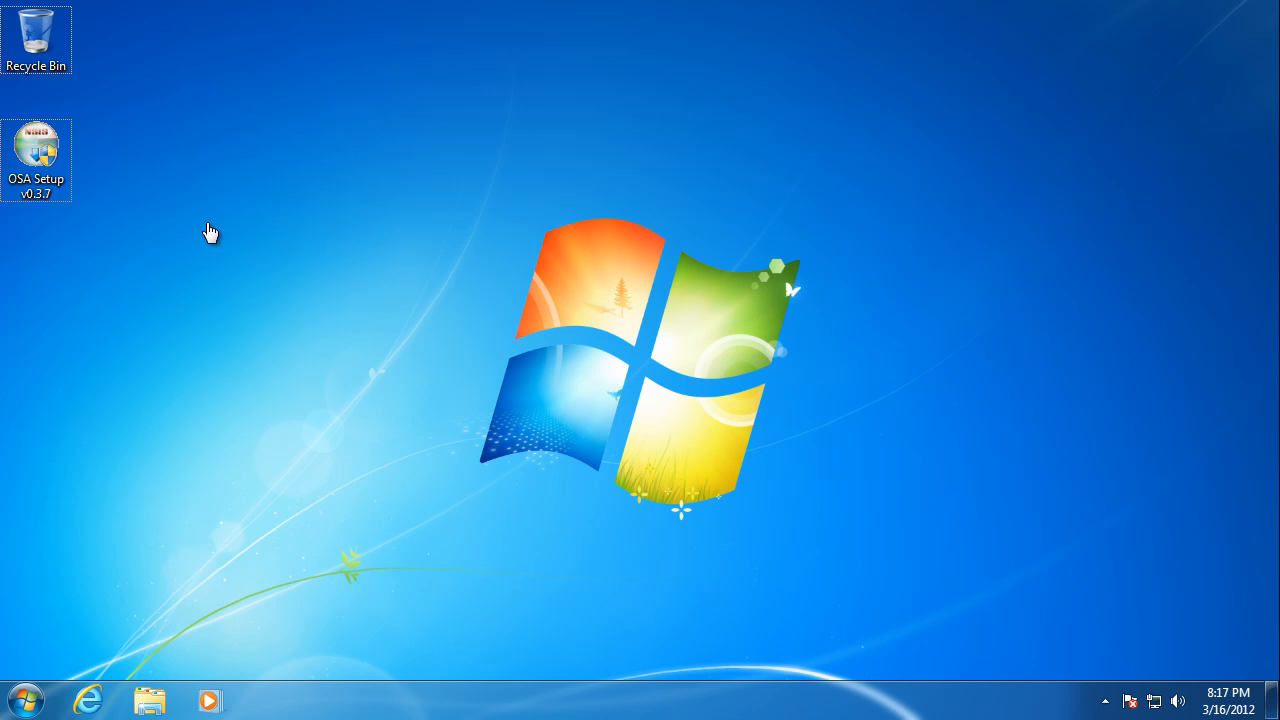
{"action": "mouse_move", "coordinate": [178, 224]}
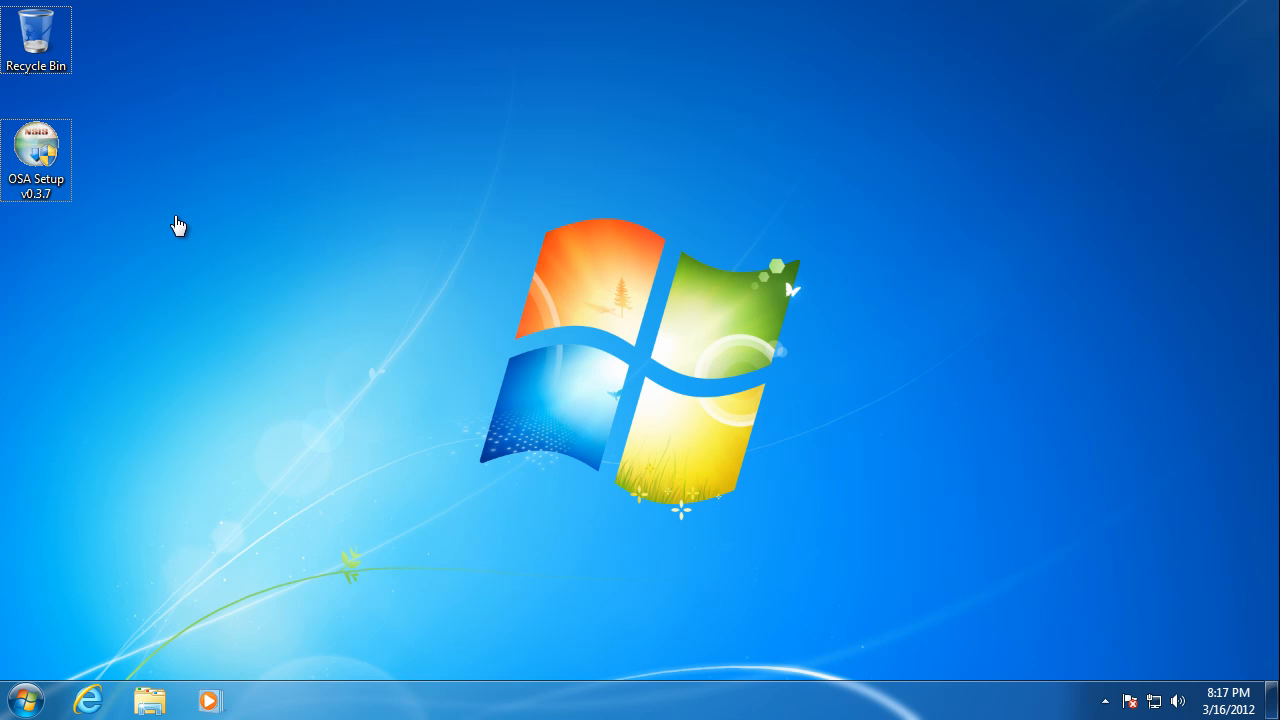
{"action": "mouse_move", "coordinate": [168, 228]}
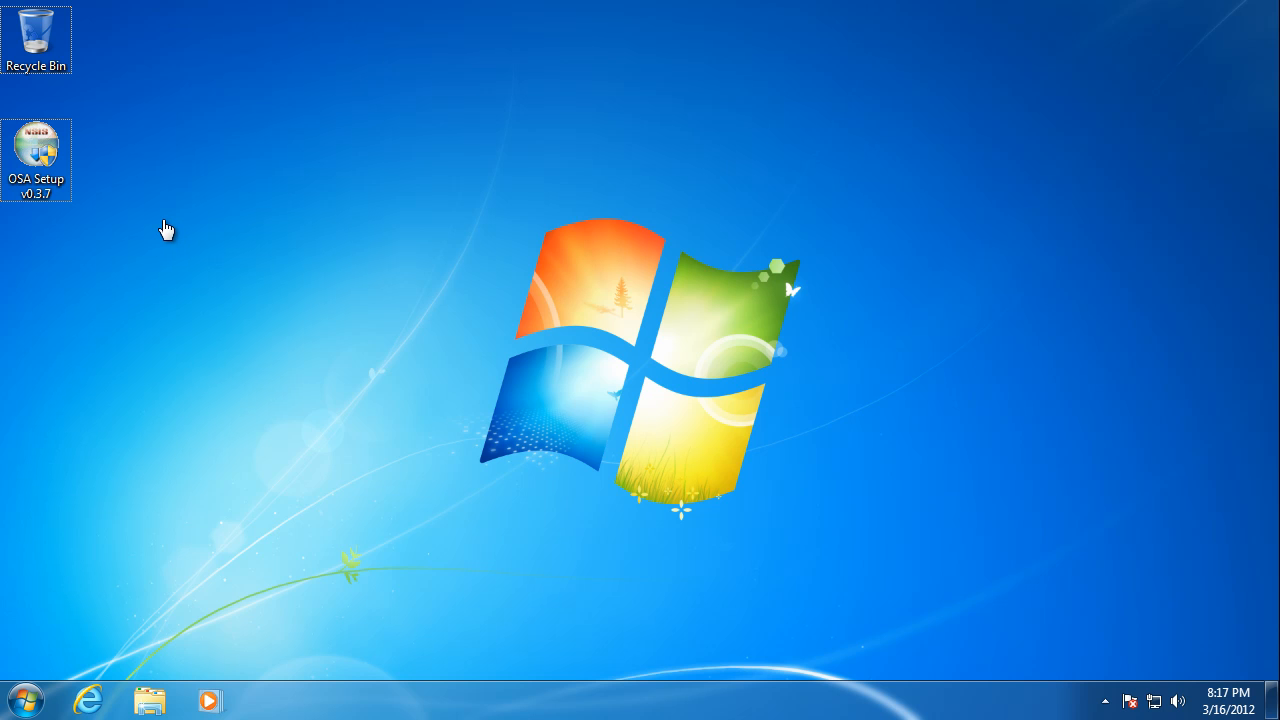
{"action": "mouse_move", "coordinate": [126, 210]}
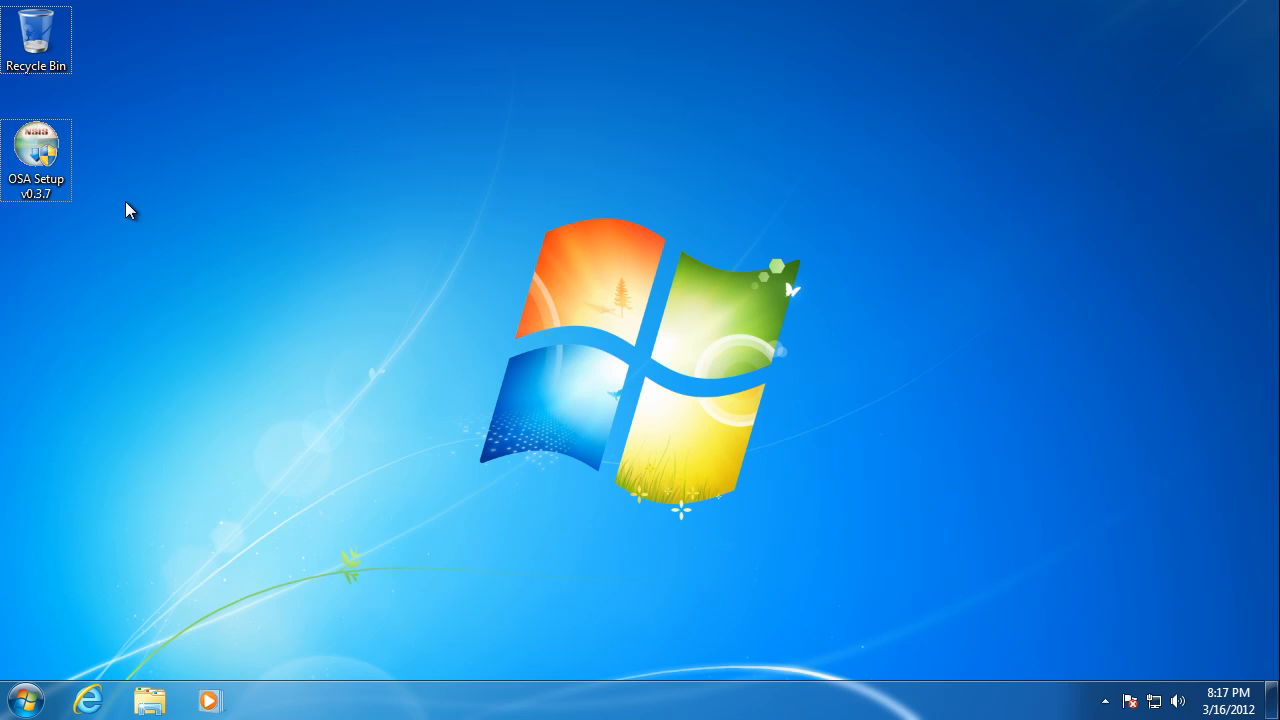
{"action": "mouse_move", "coordinate": [136, 198]}
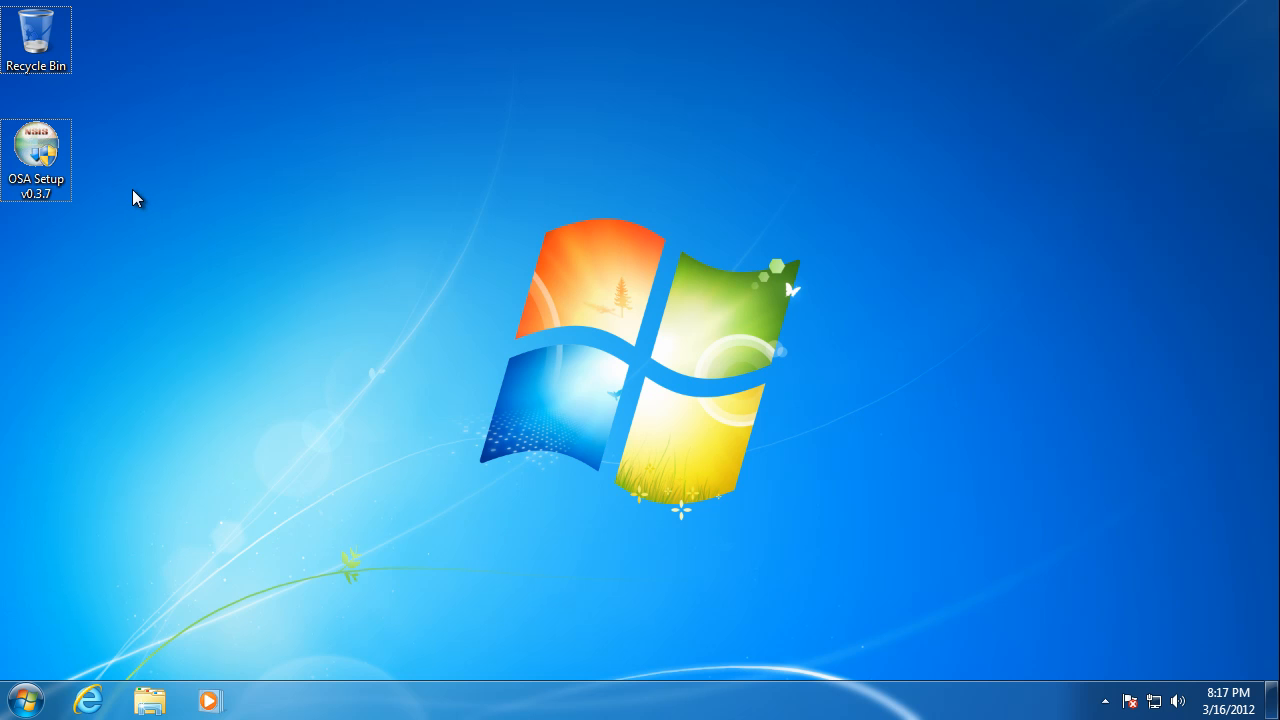
{"action": "mouse_move", "coordinate": [116, 178]}
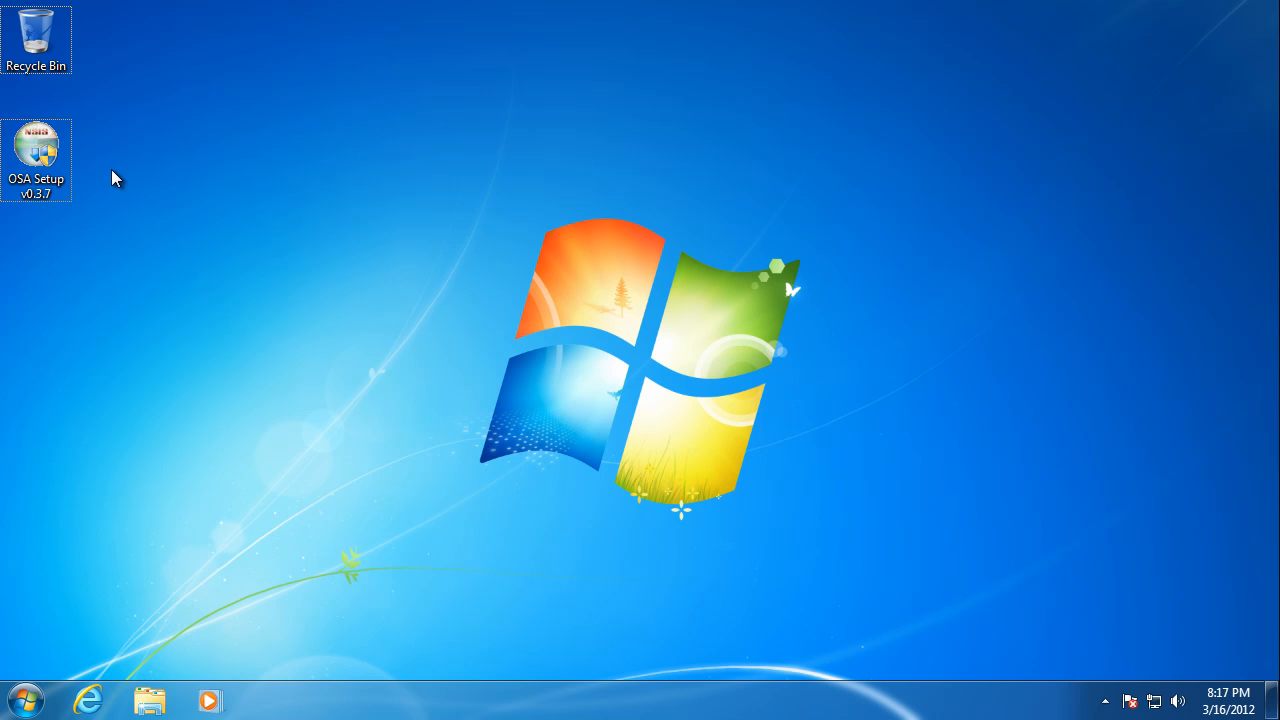
{"action": "mouse_move", "coordinate": [120, 184]}
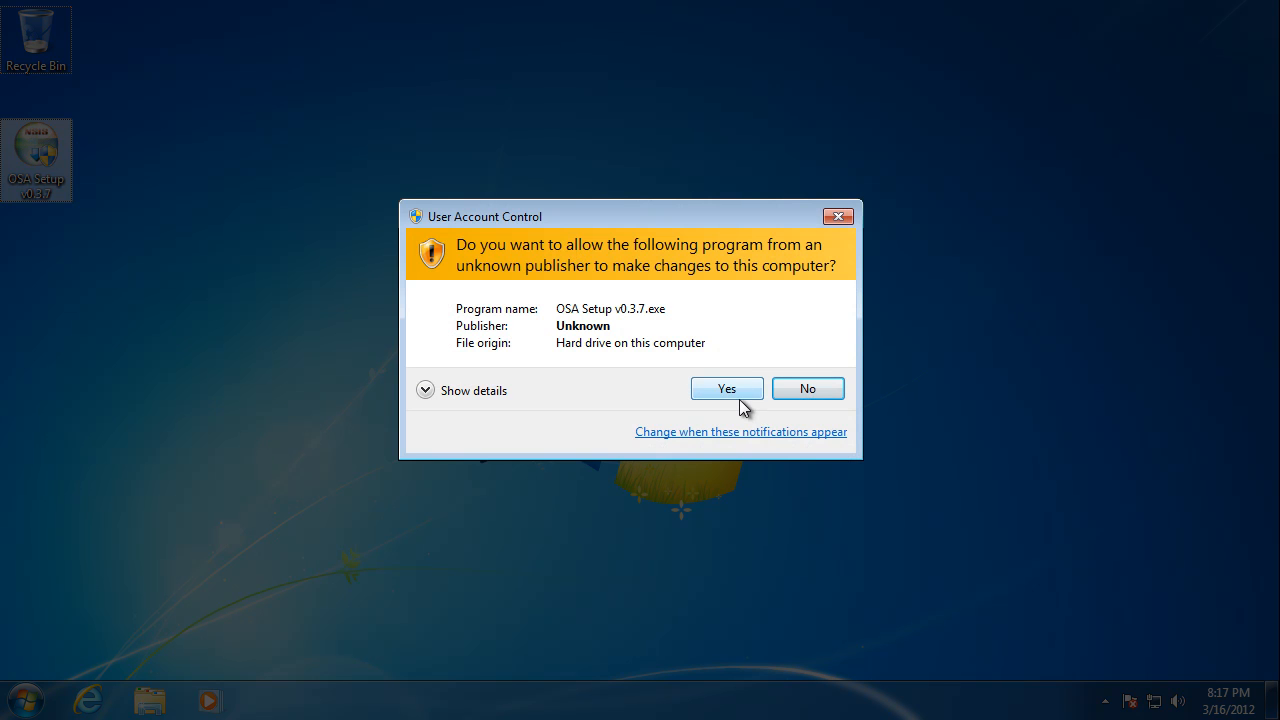
Step: Accept the UAC prompt and licence, choose the Client component, and install to C:\Program Files\OSA
{"action": "left_click", "coordinate": [726, 388]}
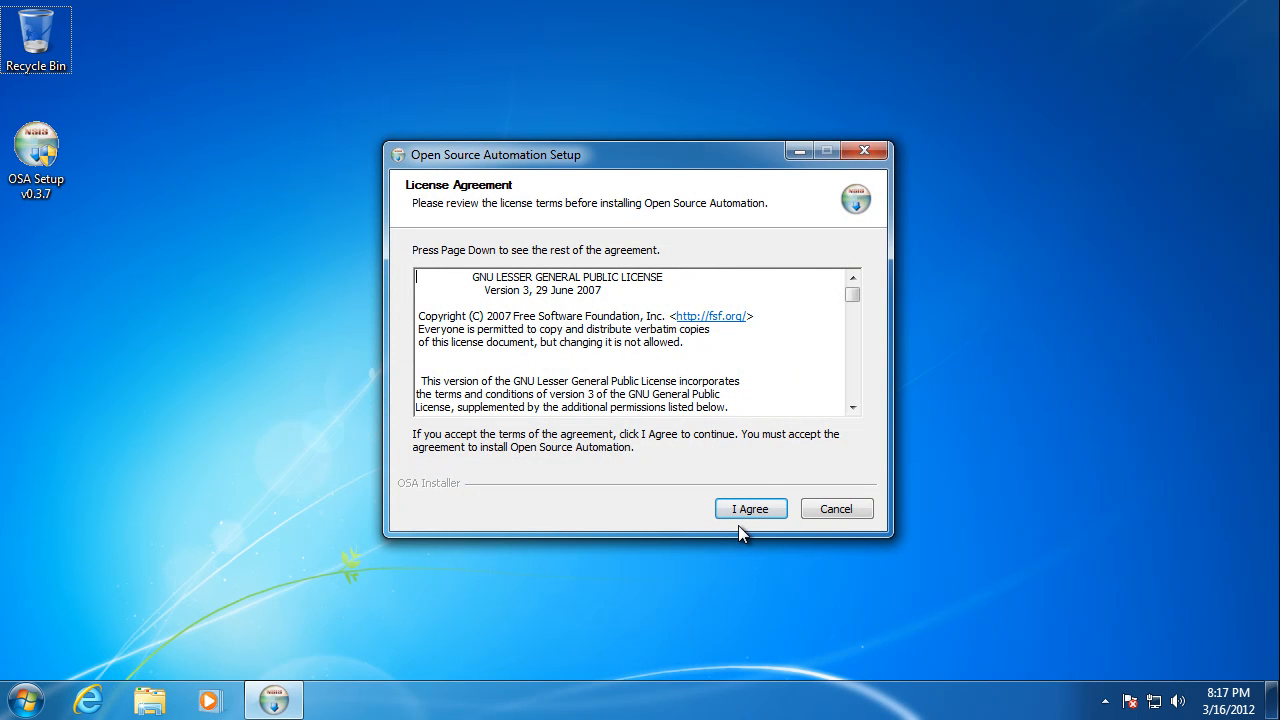
{"action": "left_click", "coordinate": [750, 508]}
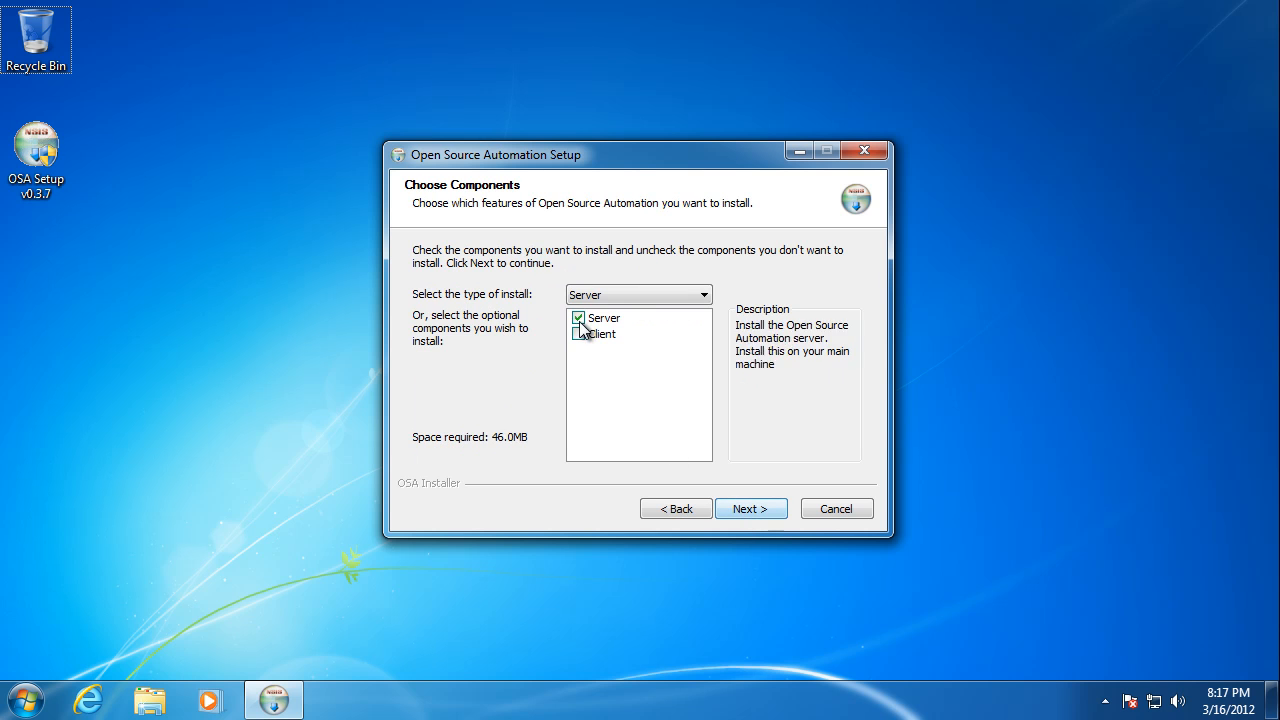
{"action": "left_click", "coordinate": [580, 334]}
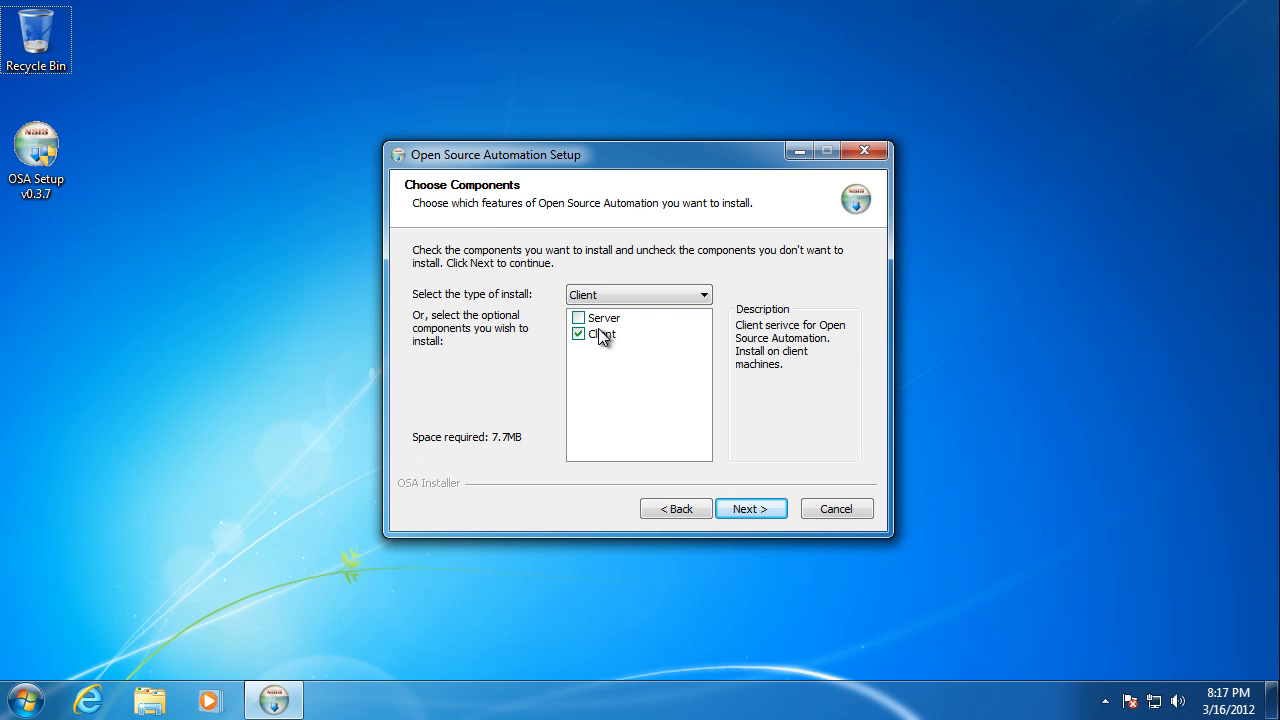
{"action": "left_click", "coordinate": [752, 508]}
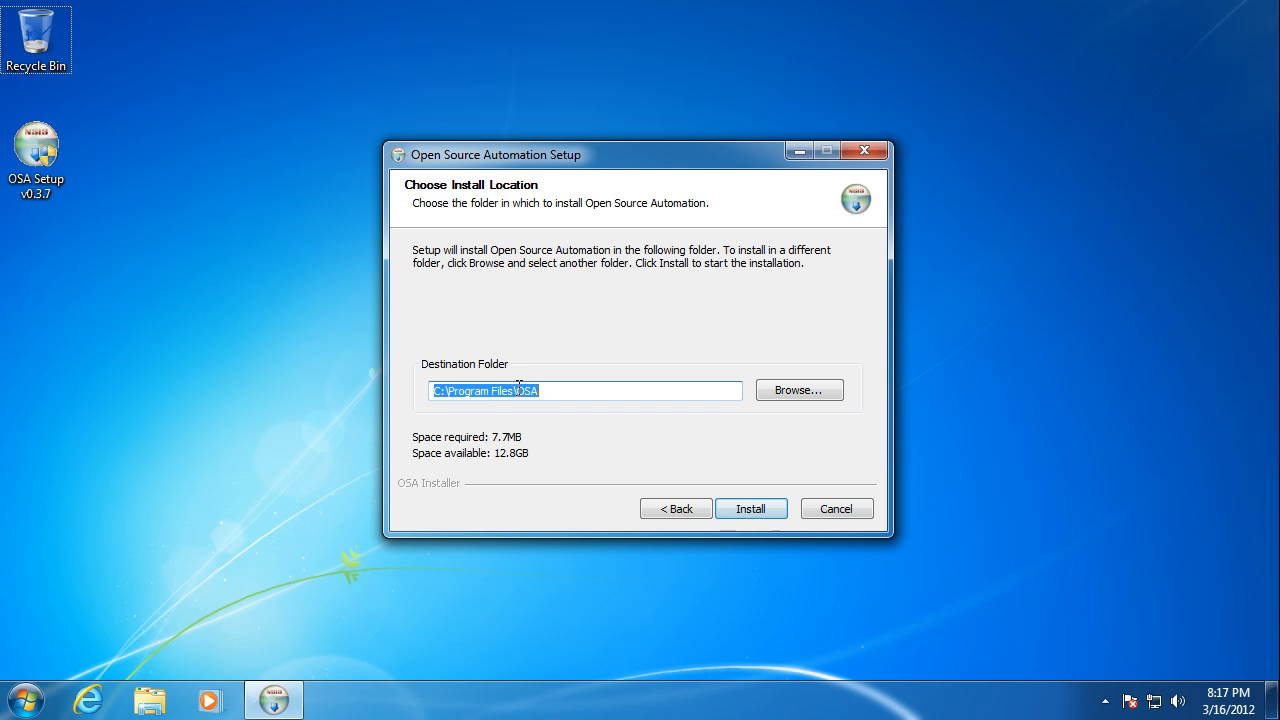
{"action": "left_click", "coordinate": [752, 508]}
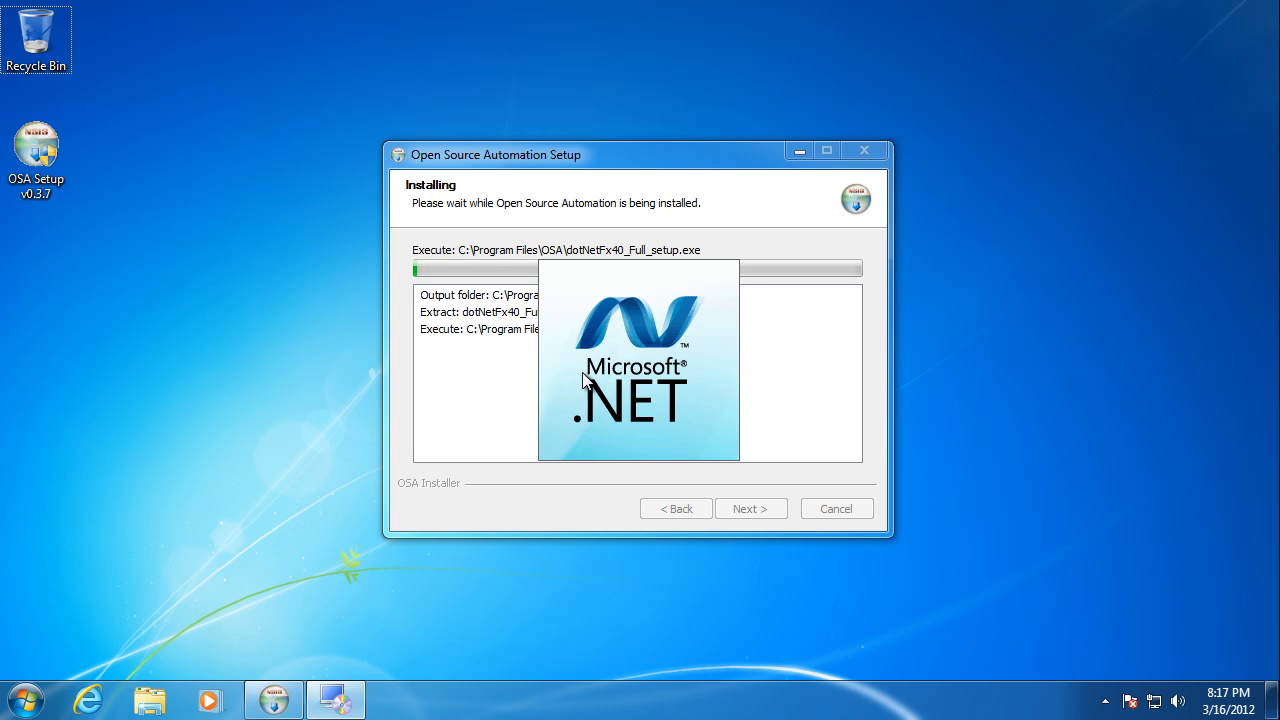
{"action": "mouse_move", "coordinate": [620, 290]}
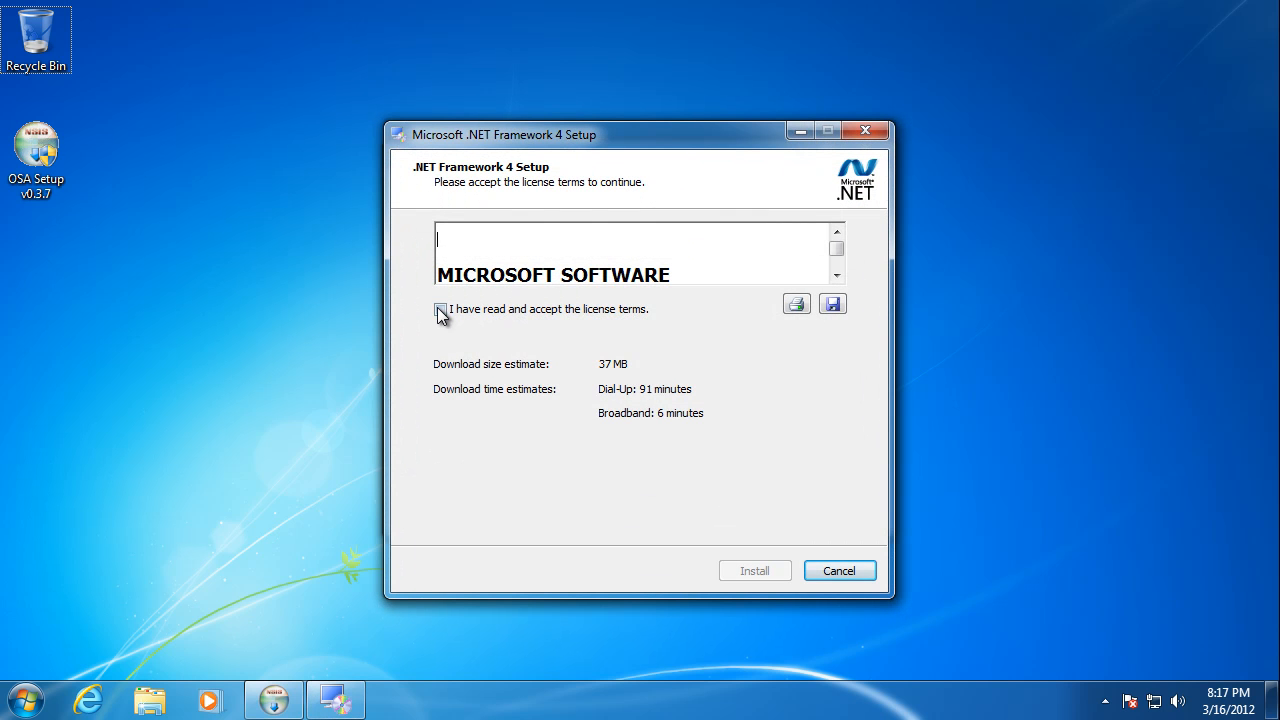
Step: Accept the .NET Framework 4 licence, install it and finish its setup
{"action": "left_click", "coordinate": [754, 570]}
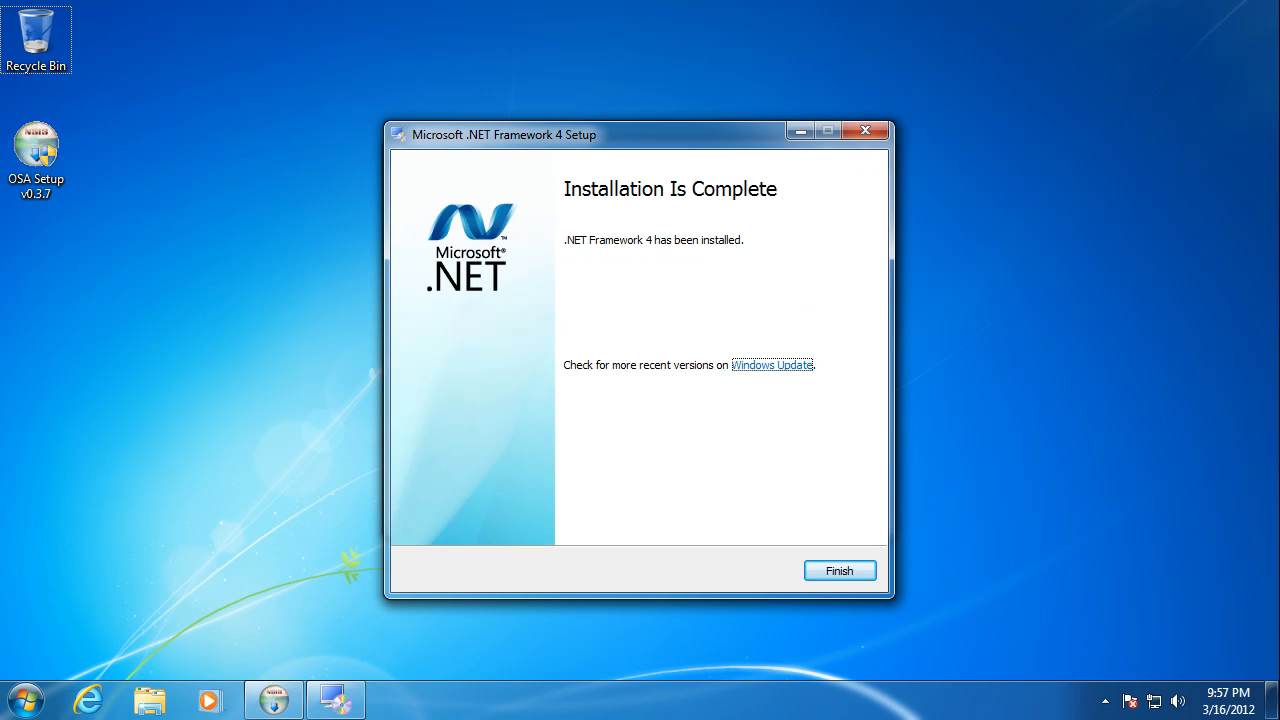
{"action": "mouse_move", "coordinate": [888, 390]}
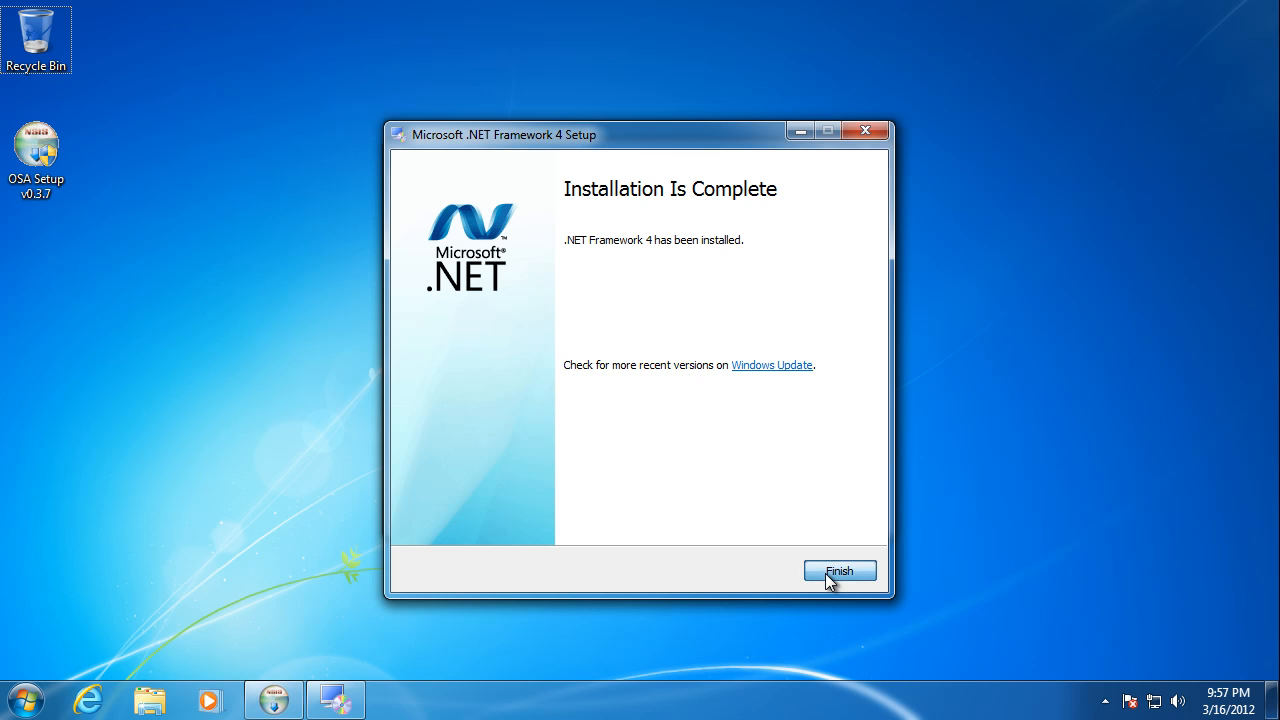
{"action": "left_click", "coordinate": [840, 570]}
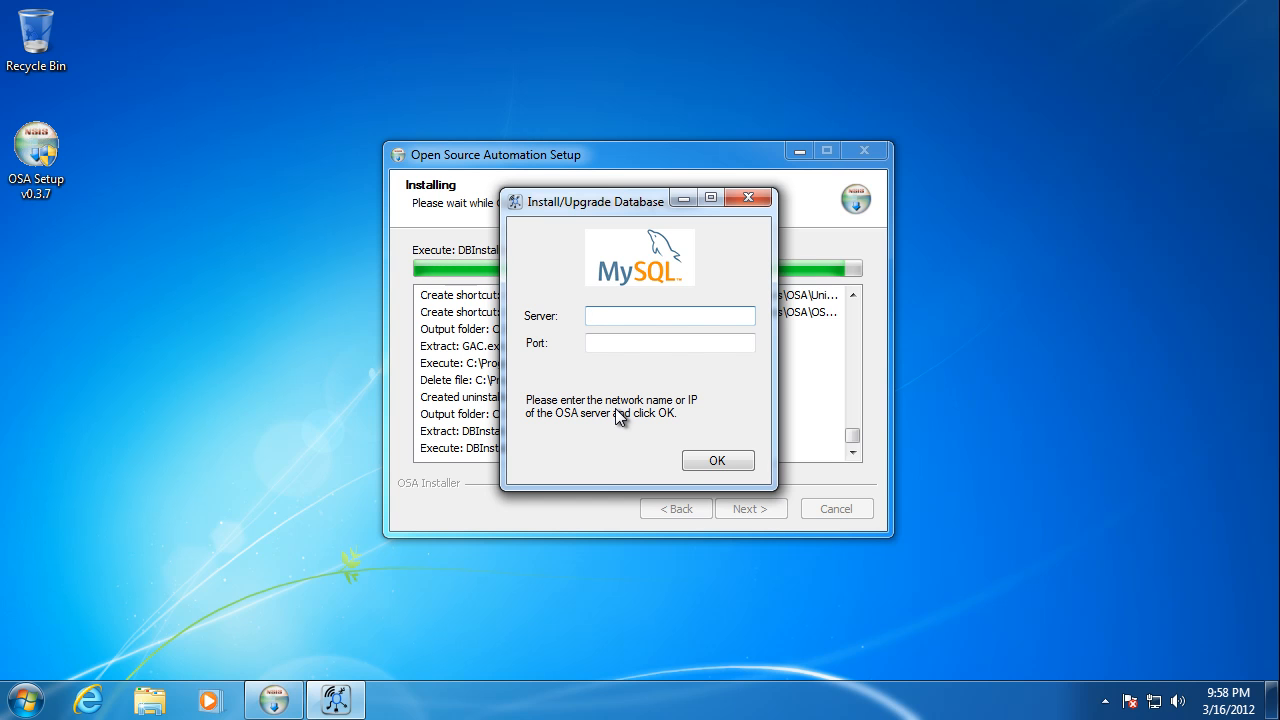
Step: Enter database server 192.168.1.141 with port 3306 and submit the connection details
{"action": "left_click", "coordinate": [668, 316]}
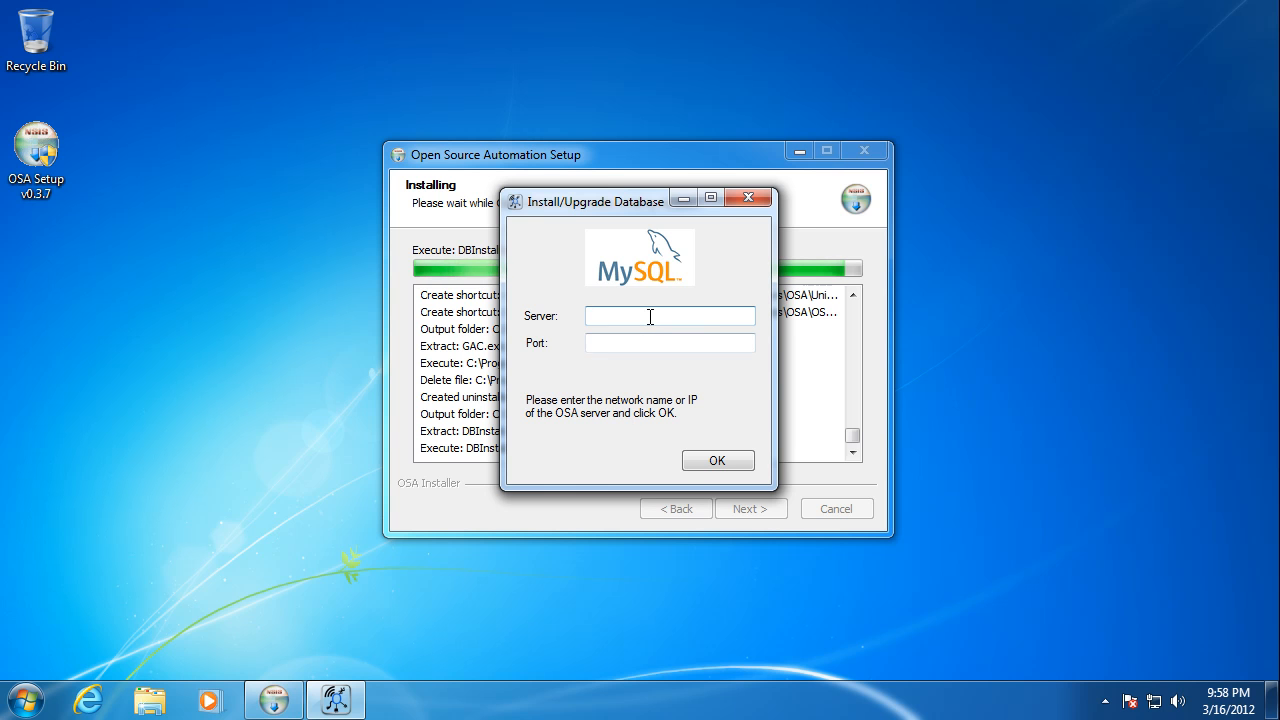
{"action": "type", "text": "192"}
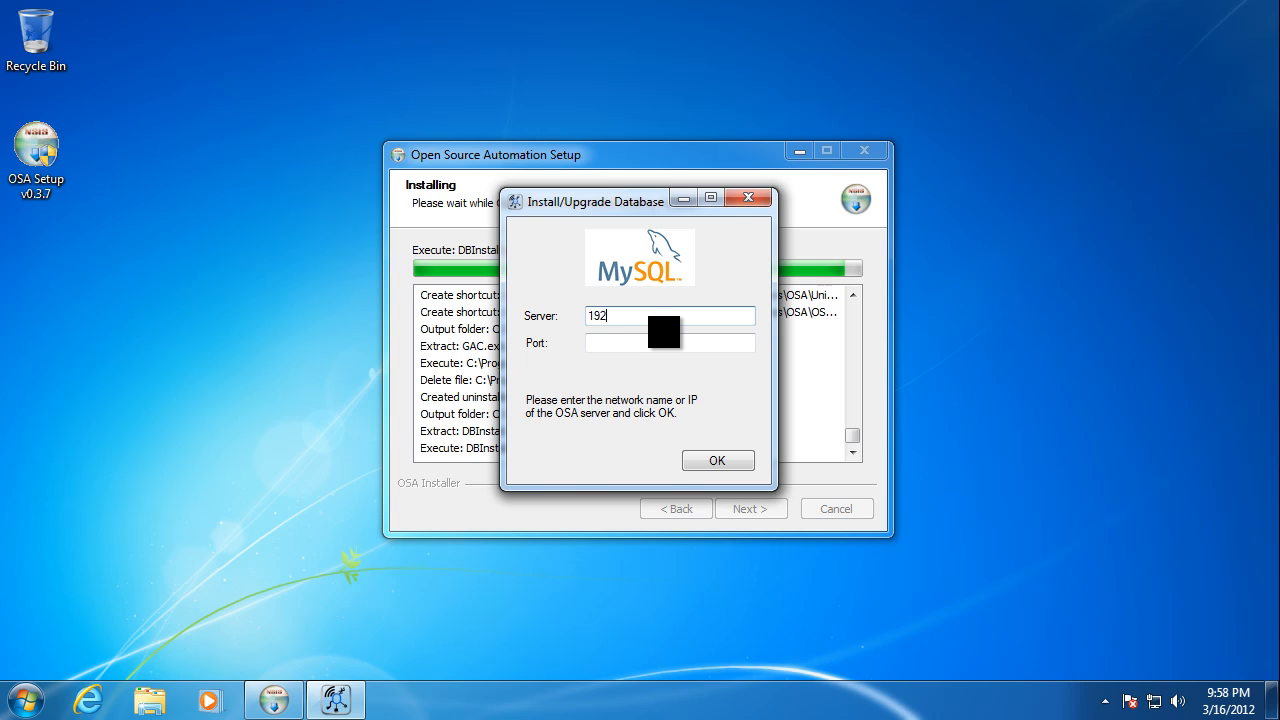
{"action": "type", "text": ".168.1.141"}
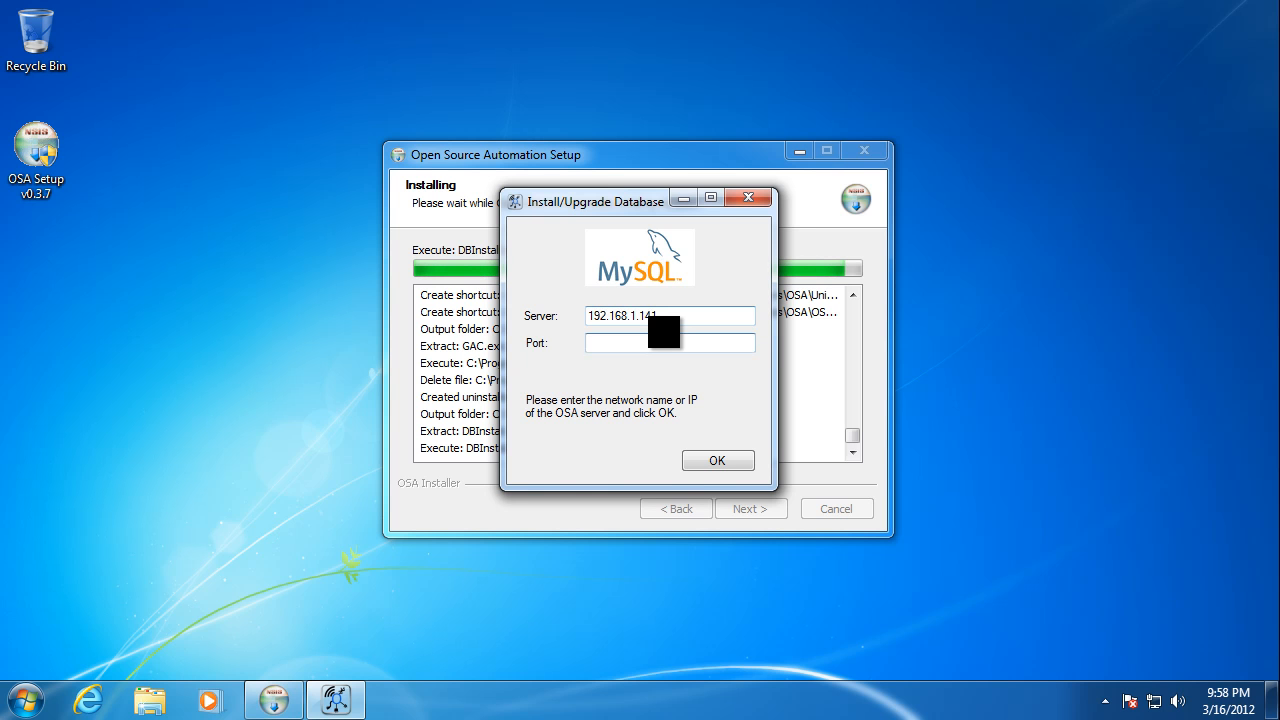
{"action": "type", "text": "3306"}
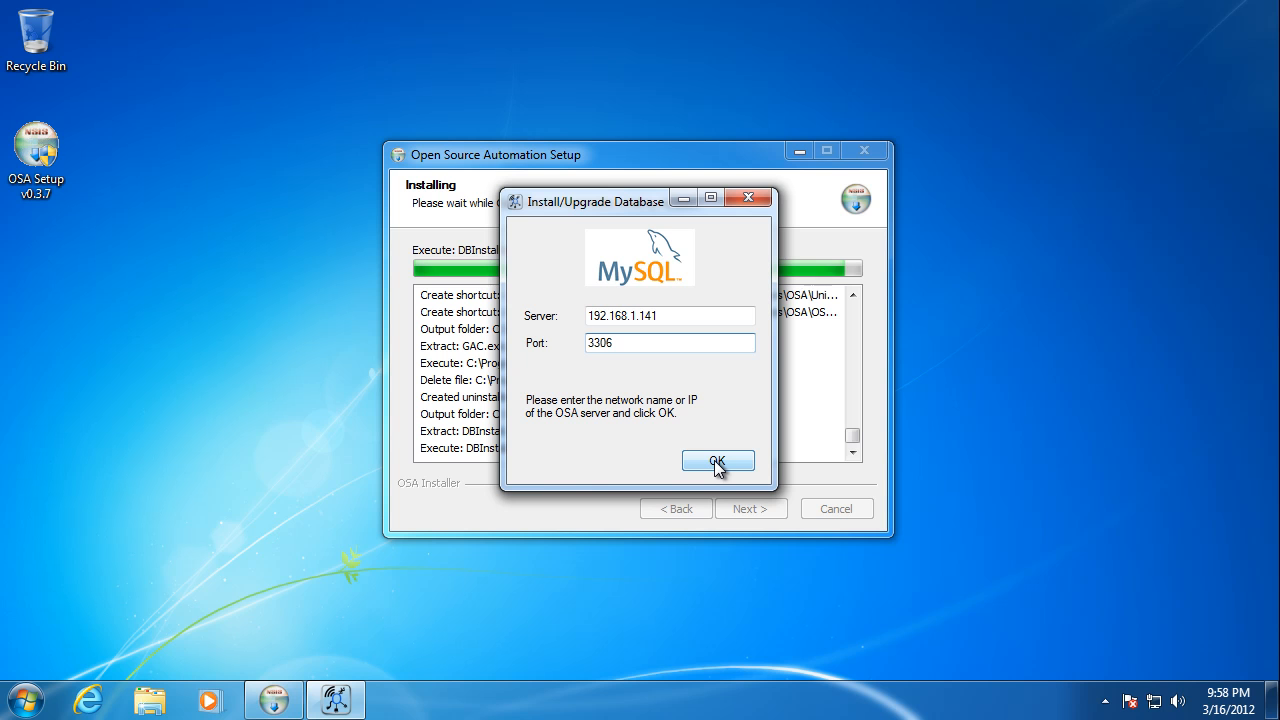
{"action": "left_click", "coordinate": [716, 460]}
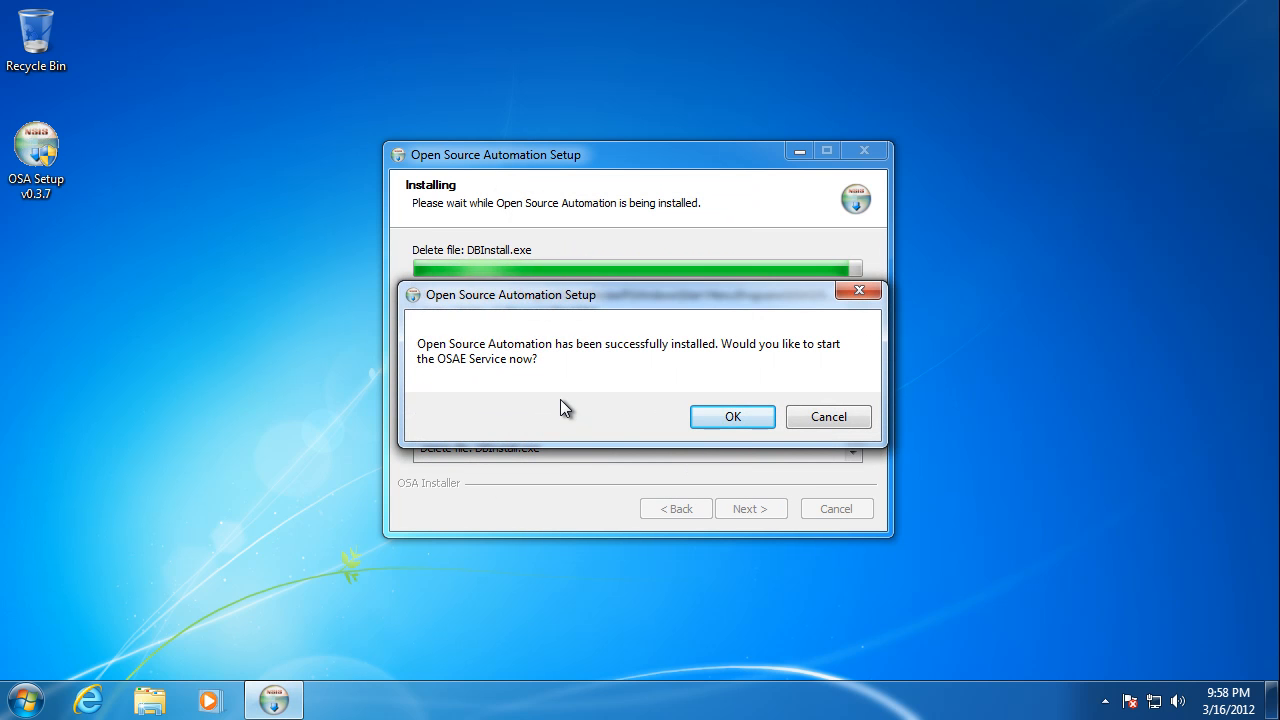
{"action": "mouse_move", "coordinate": [632, 372]}
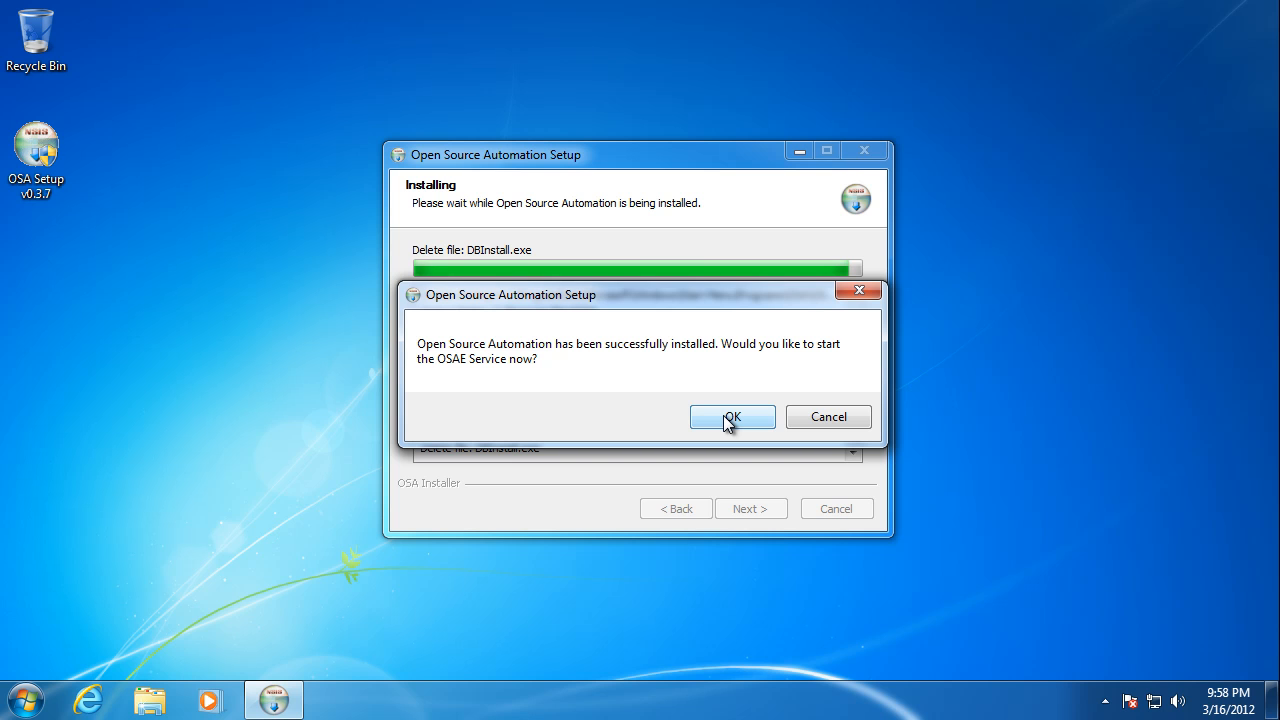
Step: Agree to start the OSAE Service now and finish the setup wizard
{"action": "left_click", "coordinate": [732, 418]}
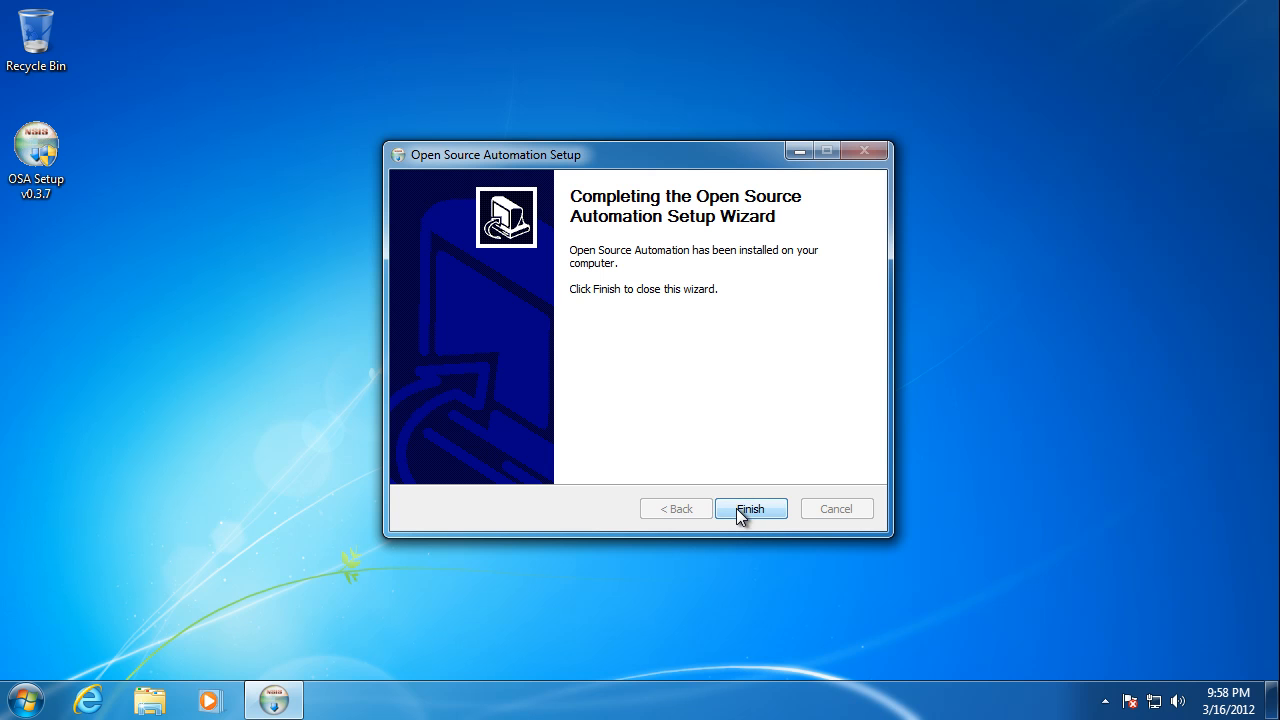
{"action": "left_click", "coordinate": [750, 508]}
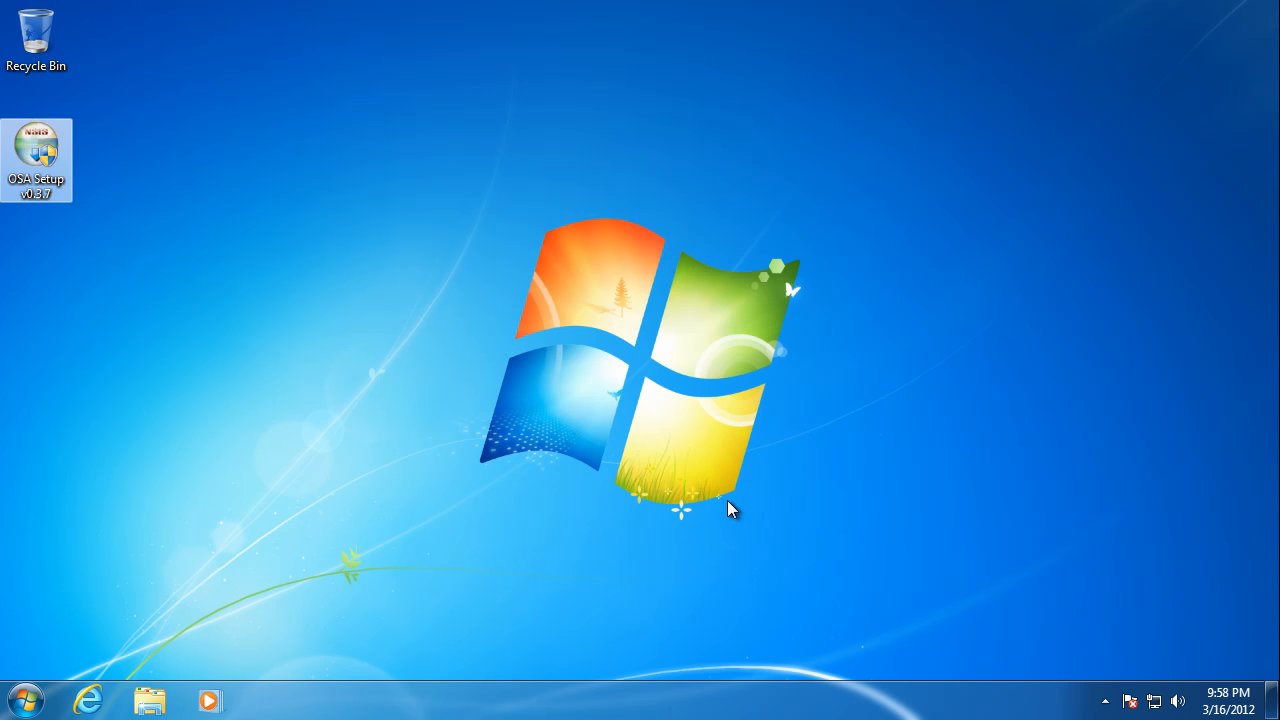
{"action": "mouse_move", "coordinate": [718, 442]}
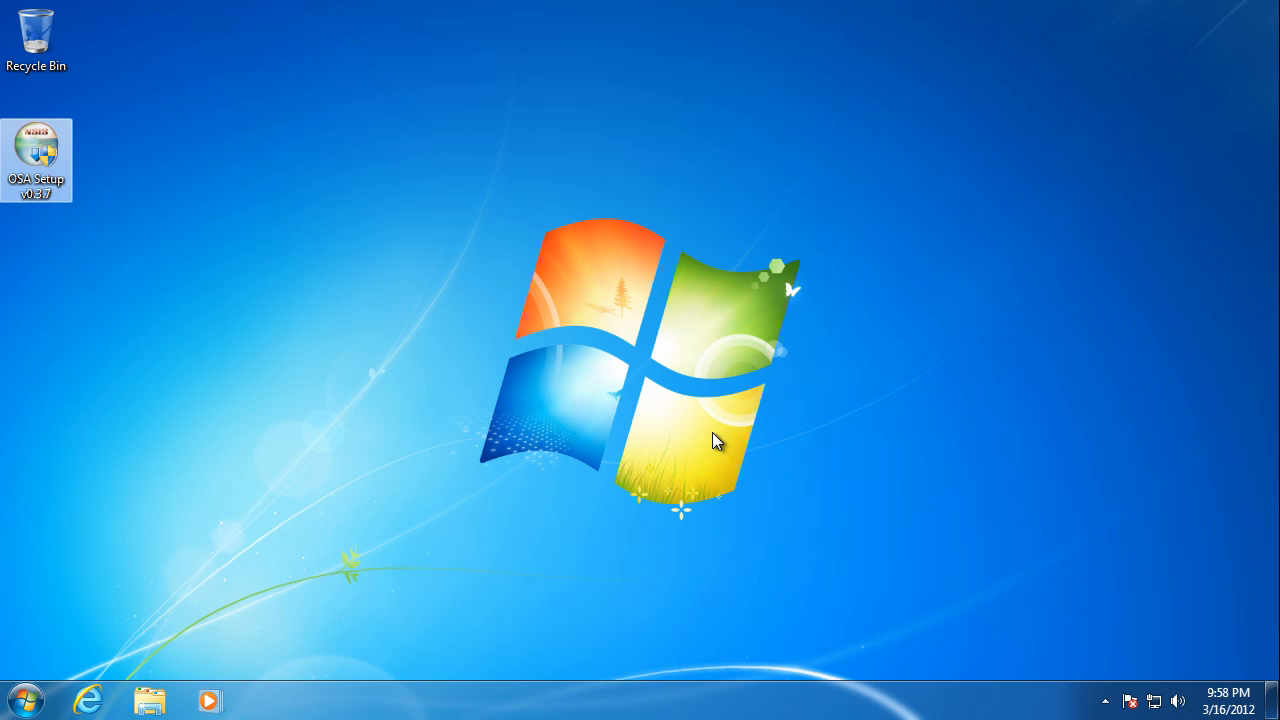
{"action": "mouse_move", "coordinate": [738, 424]}
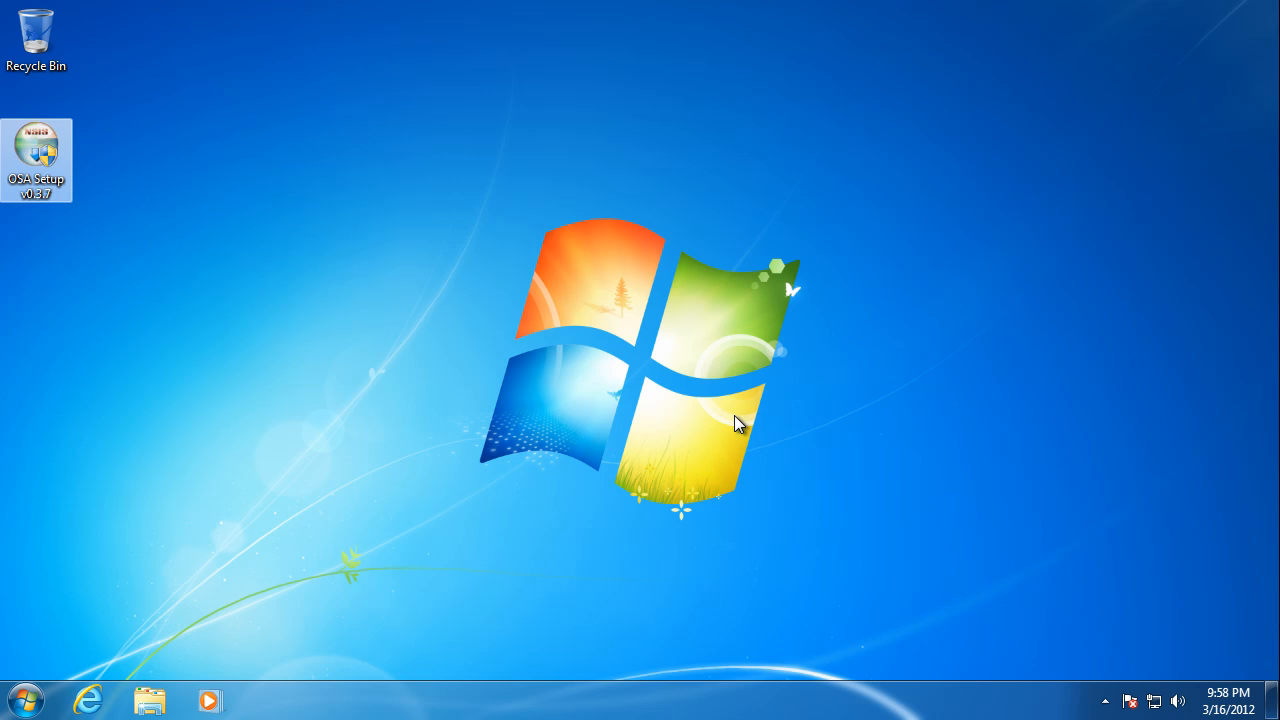
{"action": "mouse_move", "coordinate": [144, 558]}
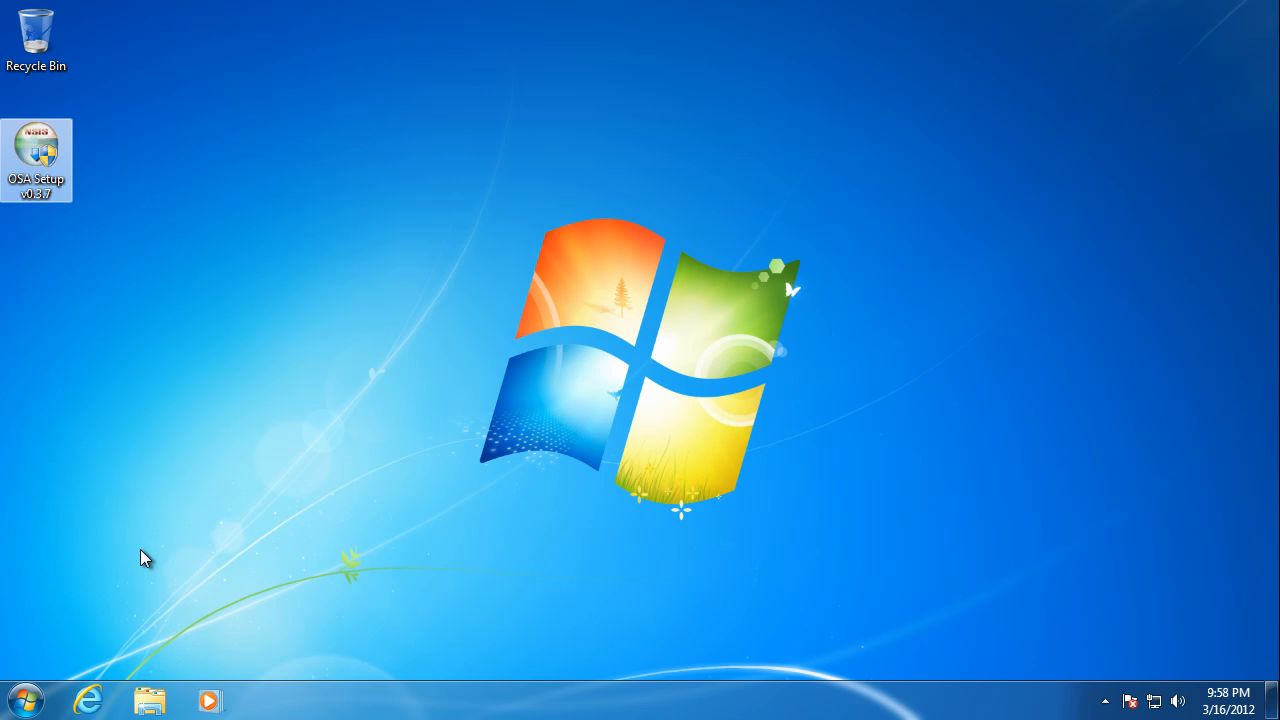
{"action": "mouse_move", "coordinate": [76, 520]}
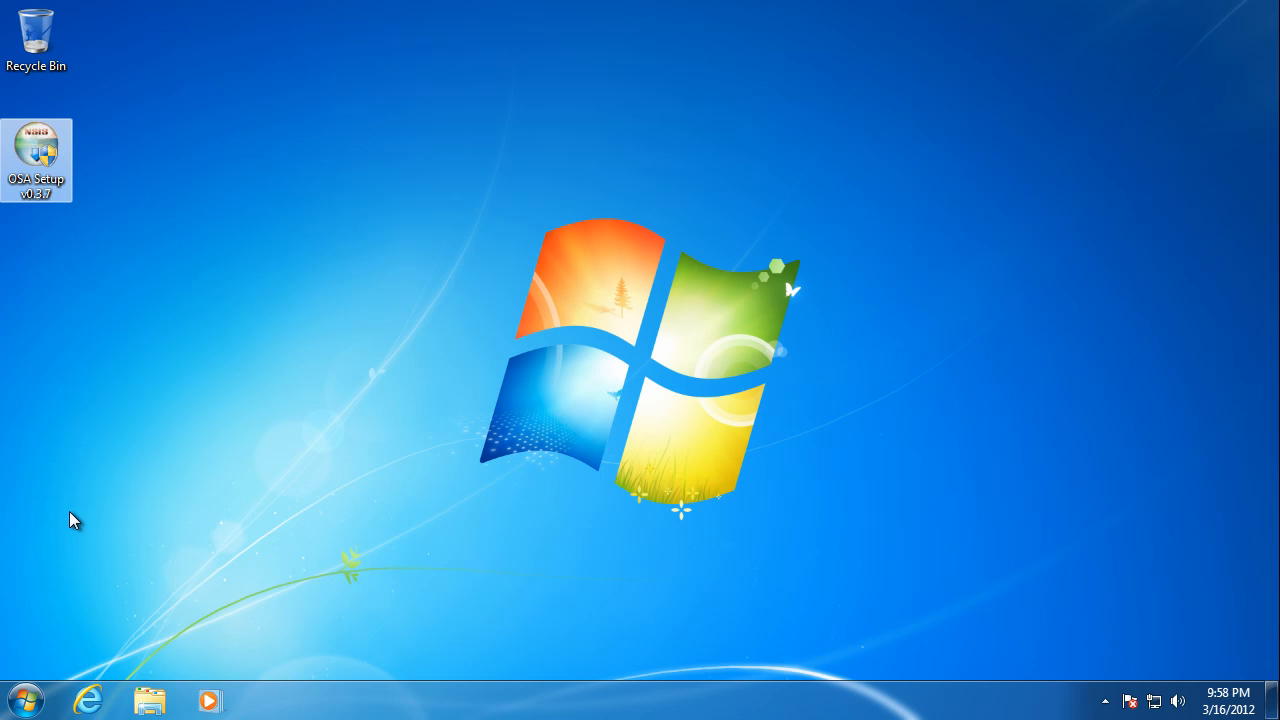
{"action": "mouse_move", "coordinate": [70, 604]}
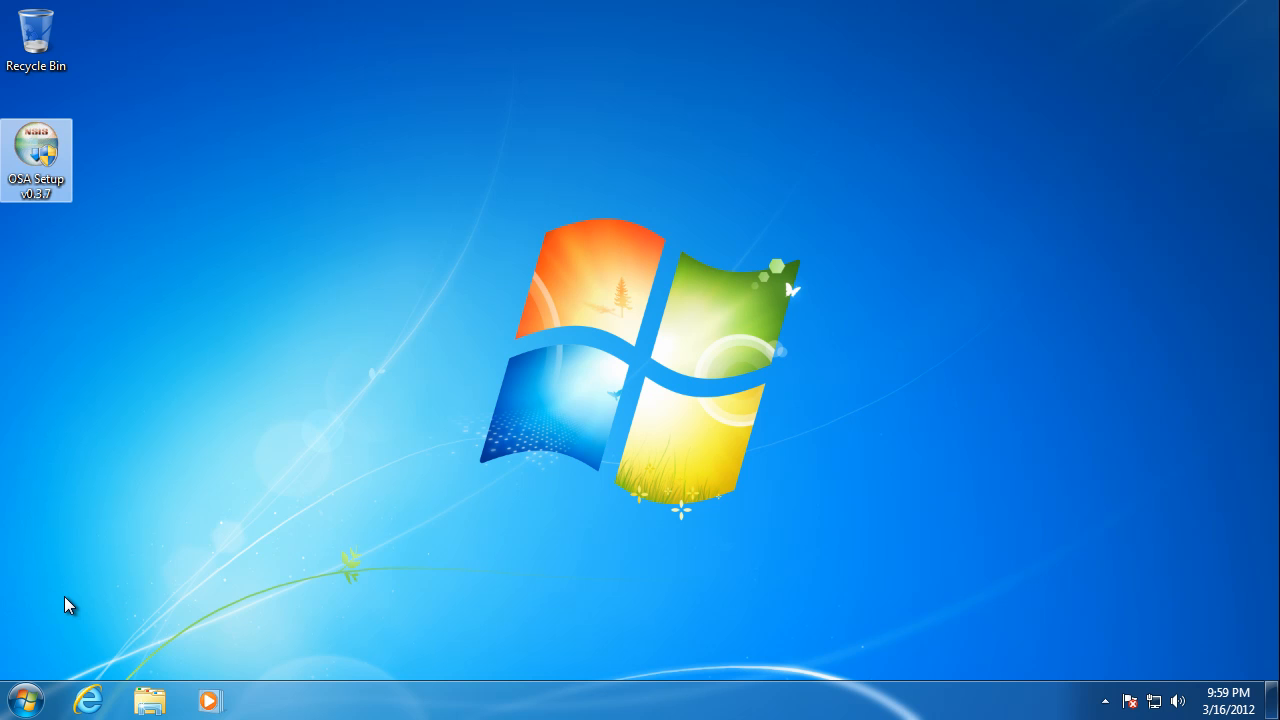
{"action": "mouse_move", "coordinate": [64, 612]}
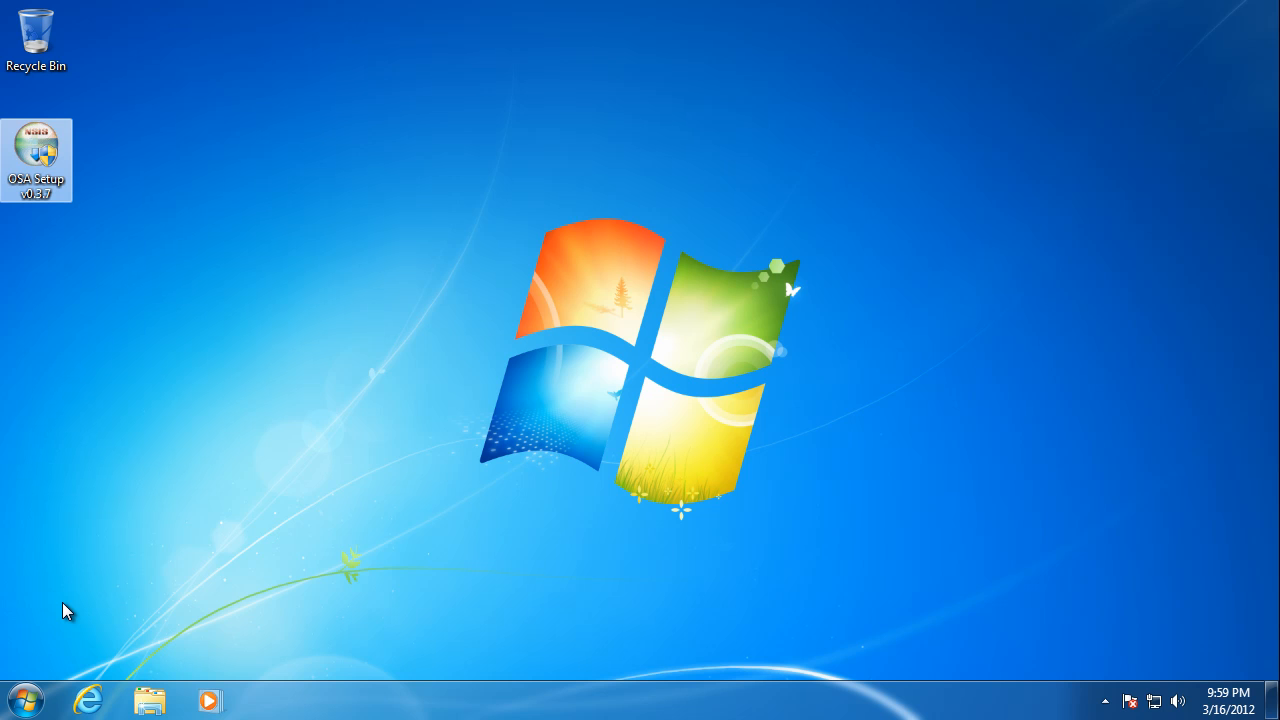
{"action": "mouse_move", "coordinate": [52, 628]}
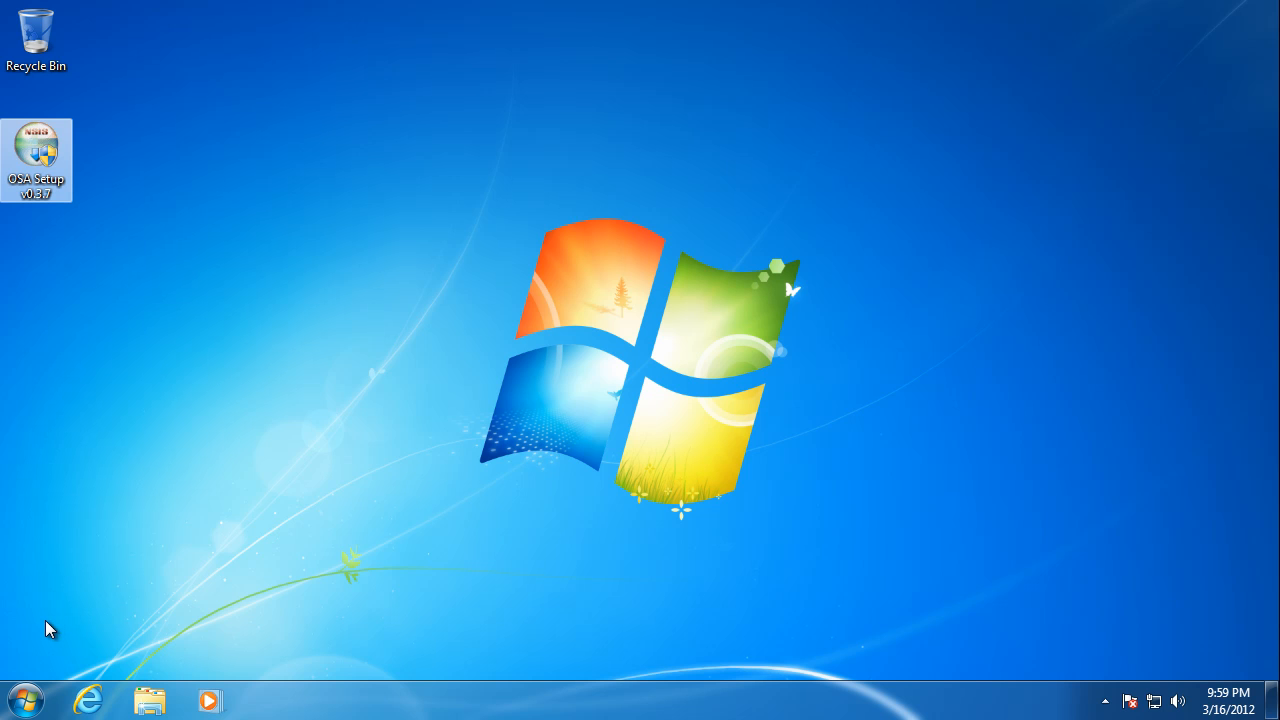
{"action": "mouse_move", "coordinate": [30, 660]}
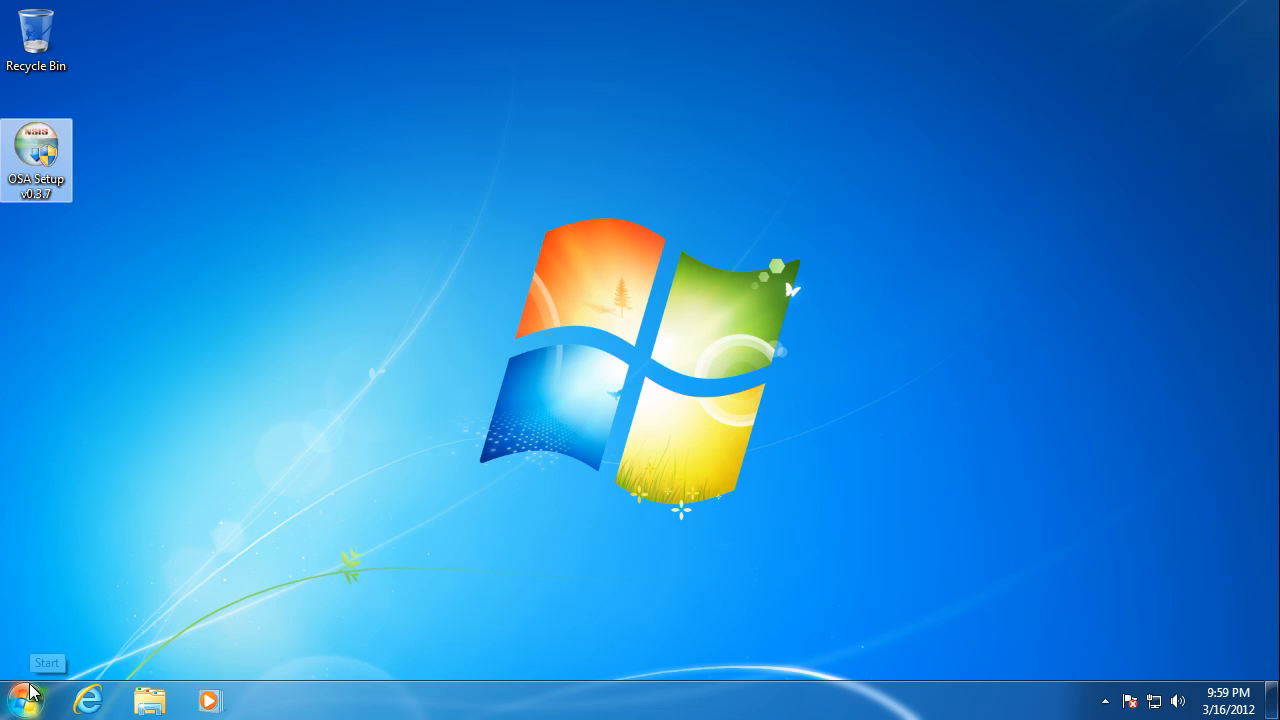
Step: Search 'services' from the Start menu to launch the Services console
{"action": "left_click", "coordinate": [20, 700]}
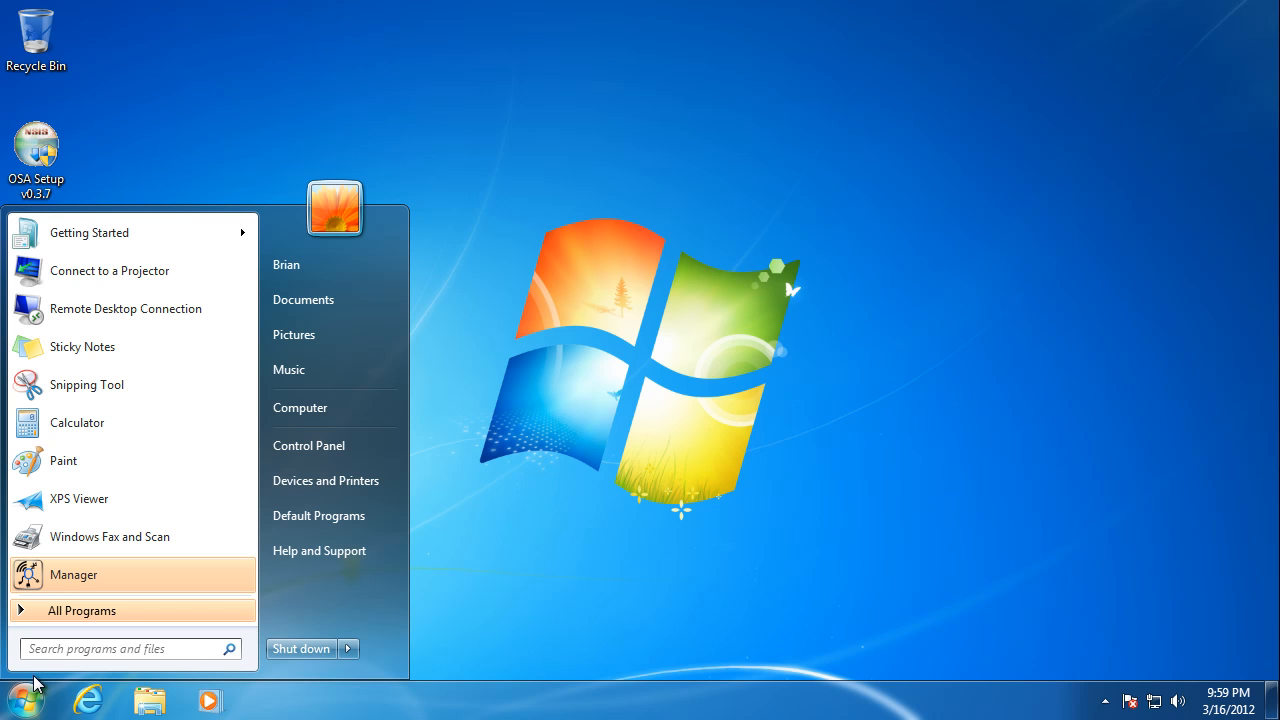
{"action": "type", "text": "services"}
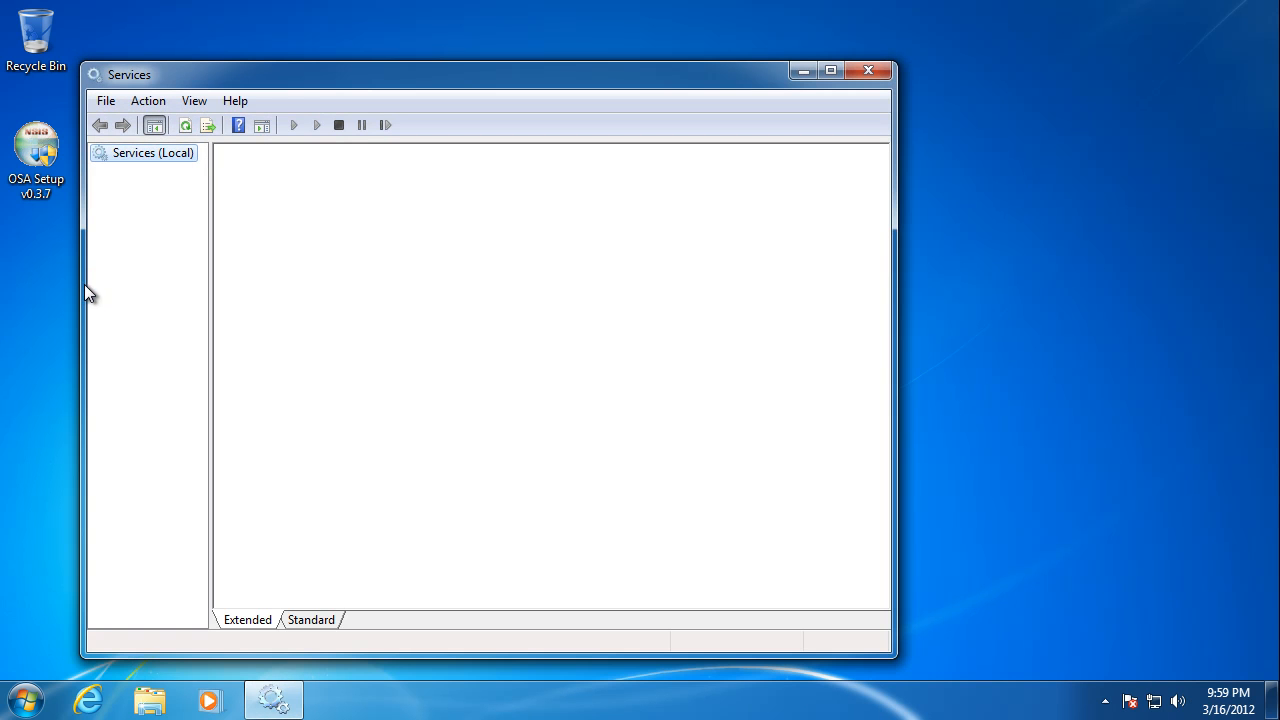
Step: Locate OSAE Client Service in the list and bring up its Properties dialog
{"action": "left_click", "coordinate": [152, 152]}
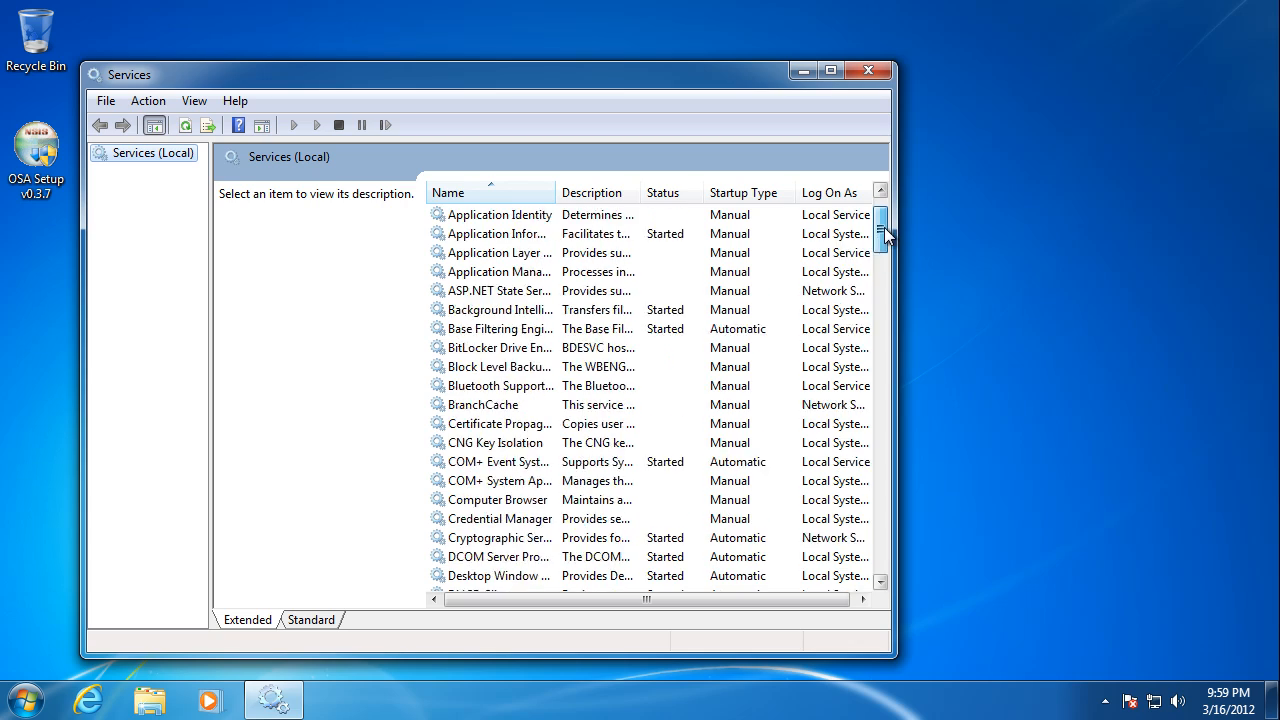
{"action": "scroll", "scroll_direction": "down", "scroll_amount": 3}
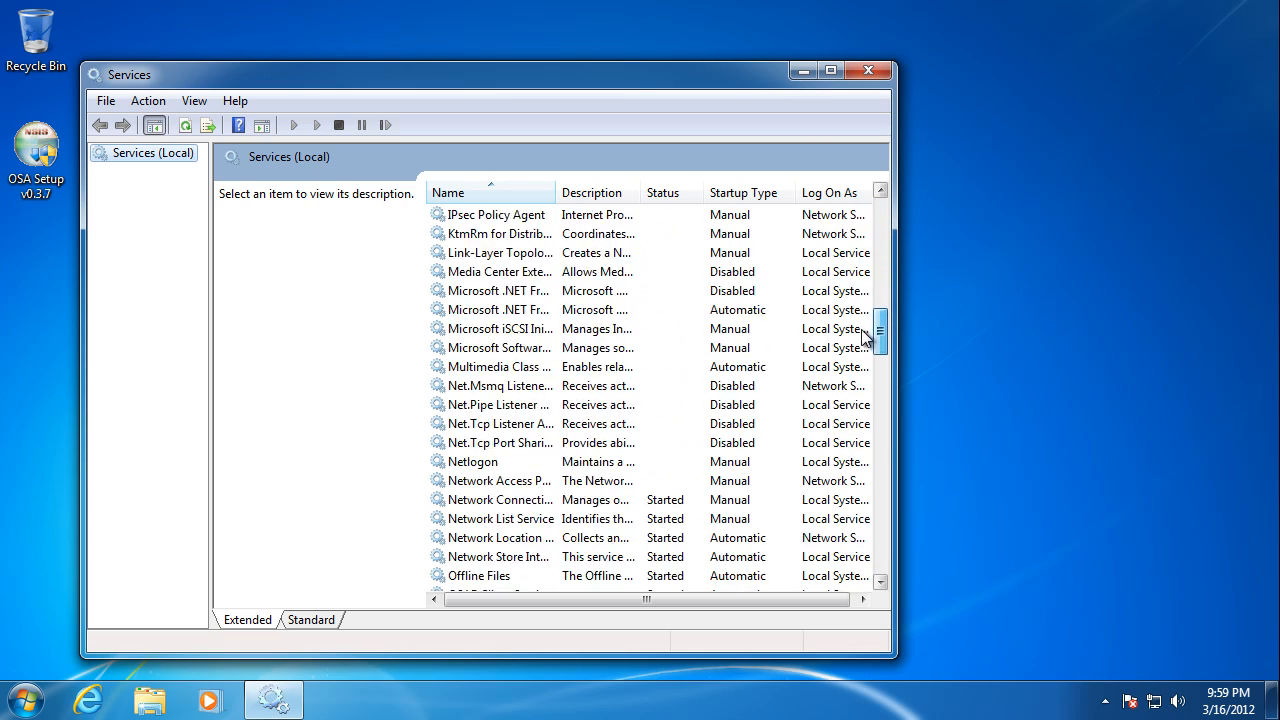
{"action": "scroll", "scroll_direction": "down", "scroll_amount": 3}
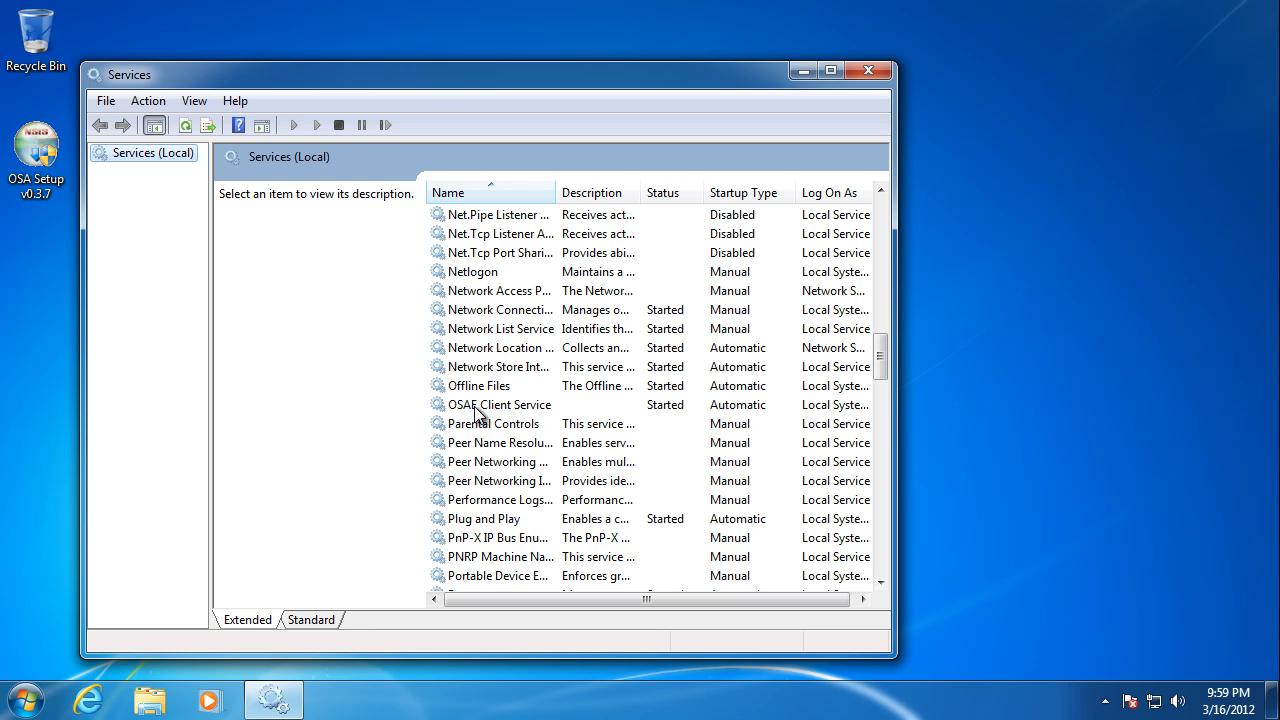
{"action": "left_click", "coordinate": [500, 404]}
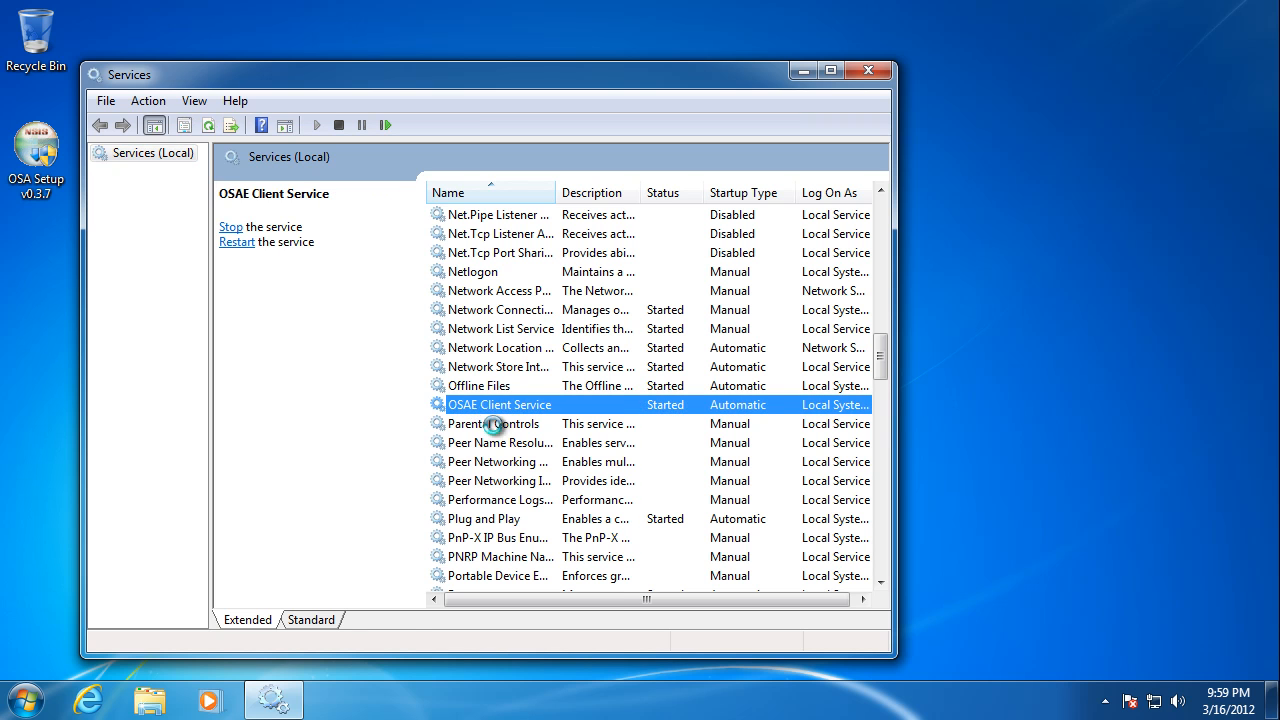
{"action": "right_click", "coordinate": [500, 404]}
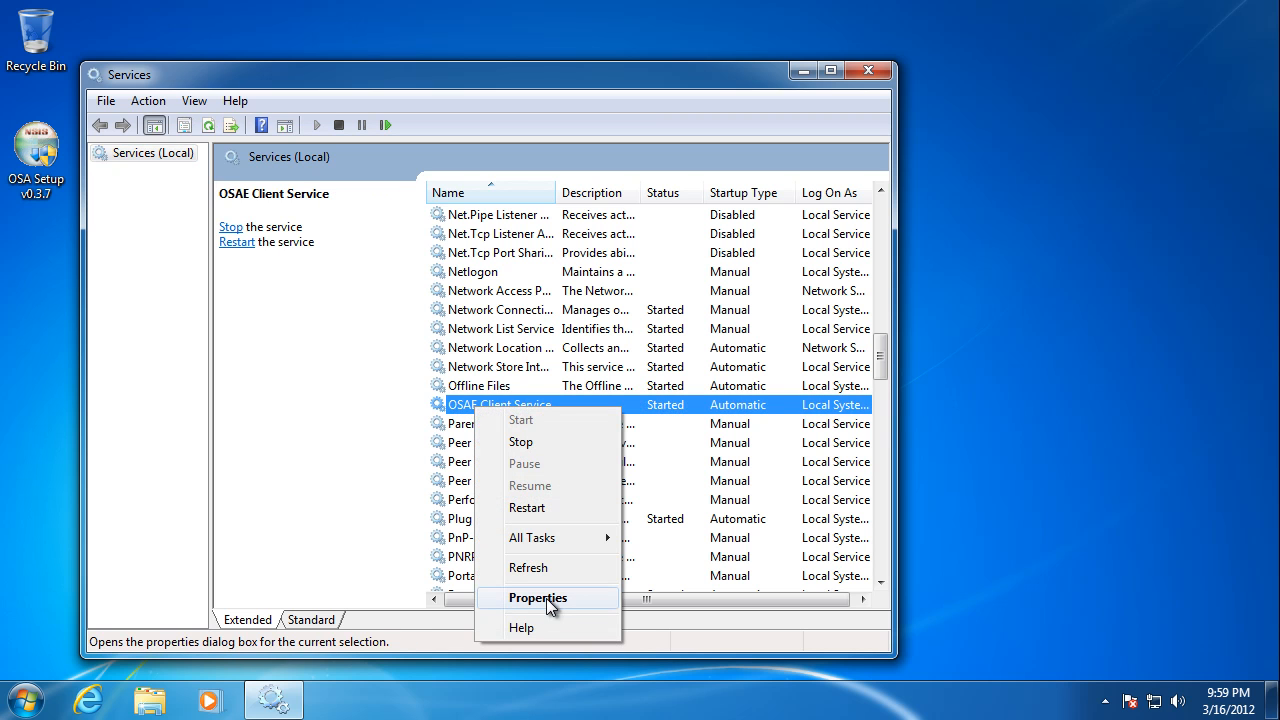
{"action": "left_click", "coordinate": [536, 596]}
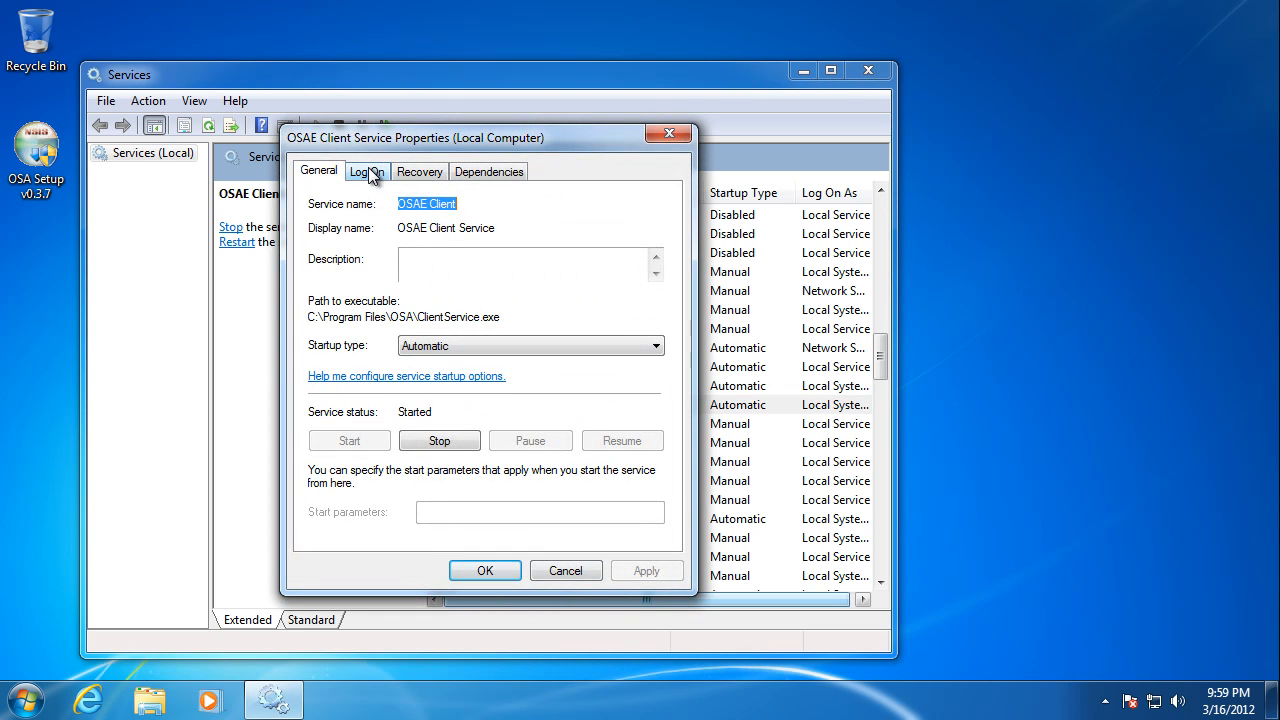
Step: Set Log On to This account 'Brian', apply it and acknowledge the log-on right and restart notices
{"action": "left_click", "coordinate": [368, 172]}
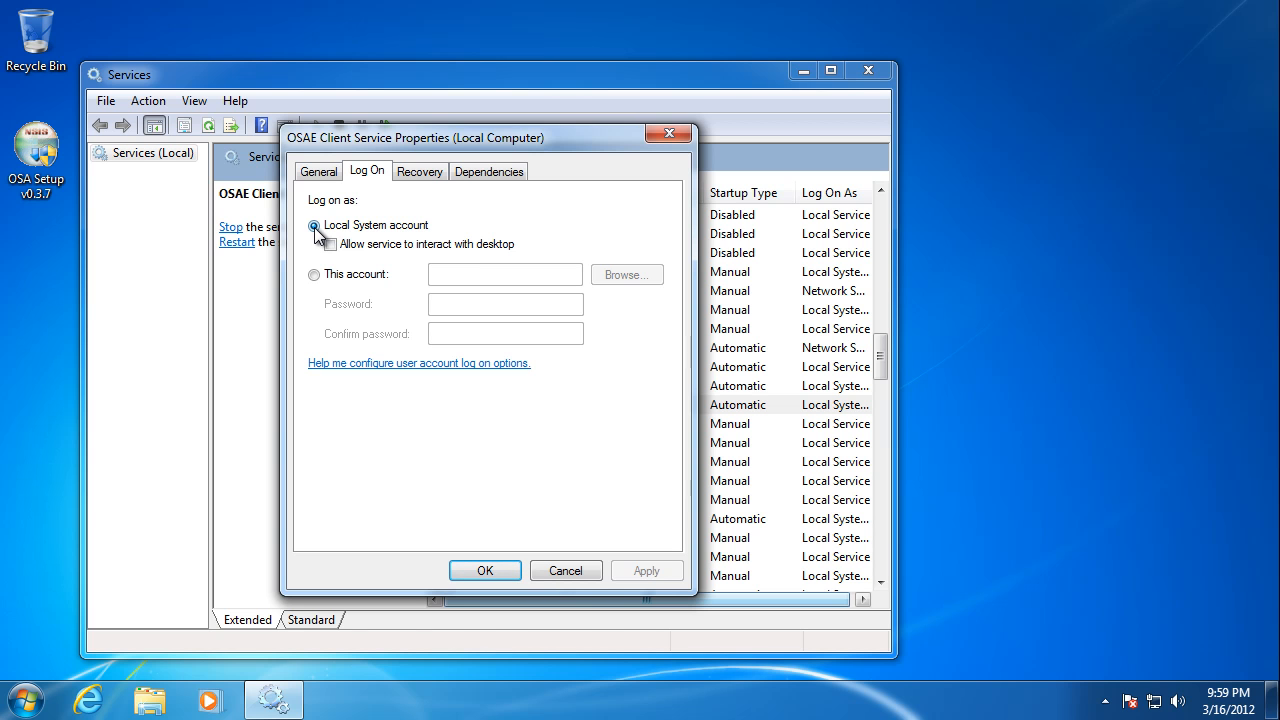
{"action": "mouse_move", "coordinate": [464, 232]}
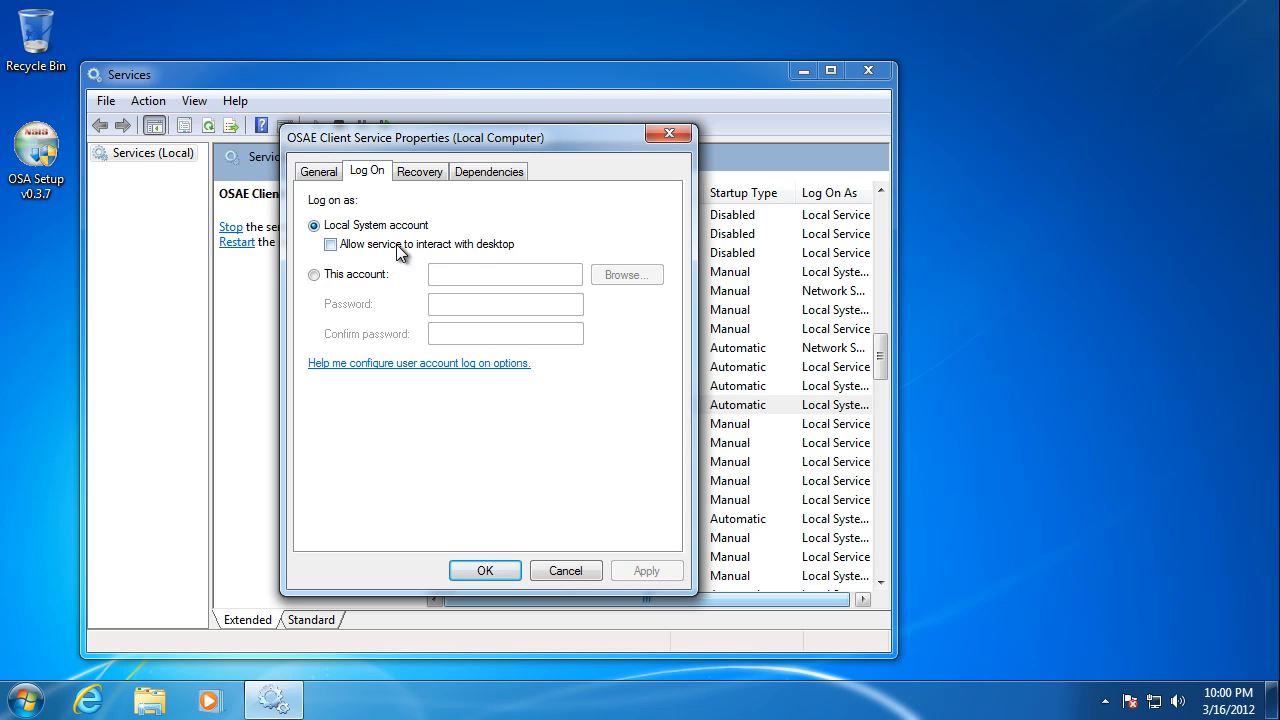
{"action": "left_click", "coordinate": [314, 274]}
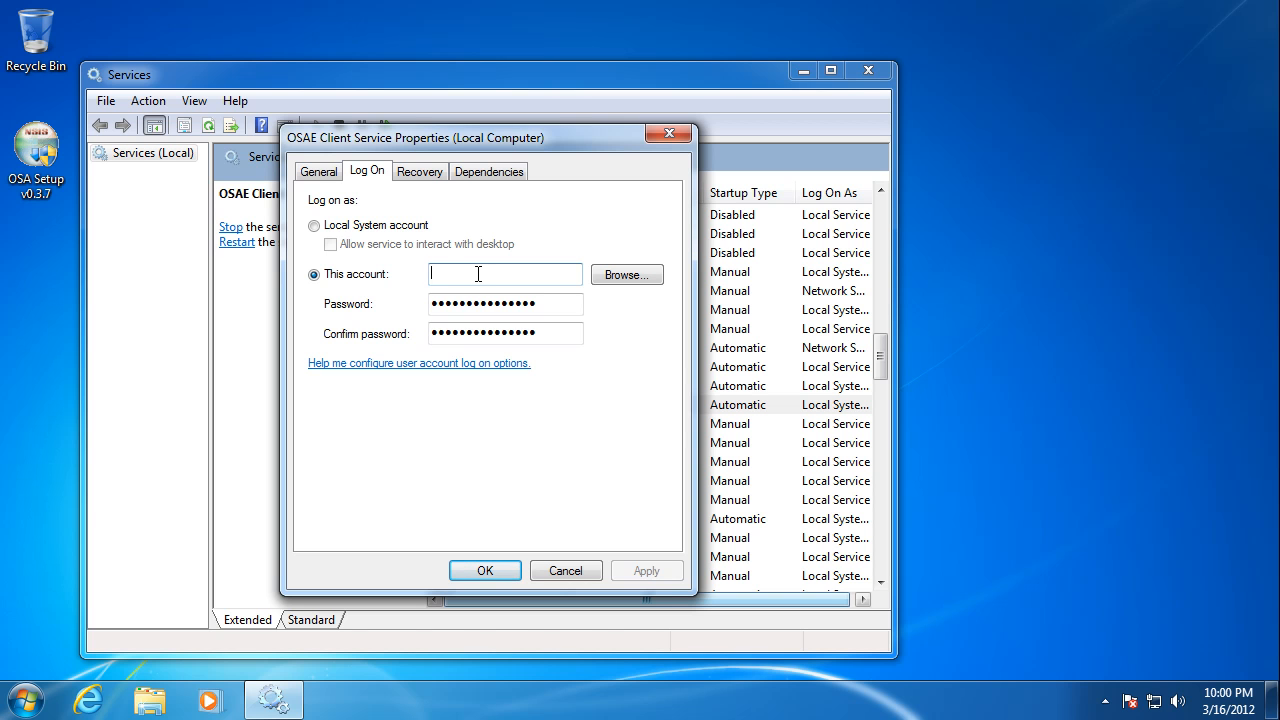
{"action": "type", "text": "Brian"}
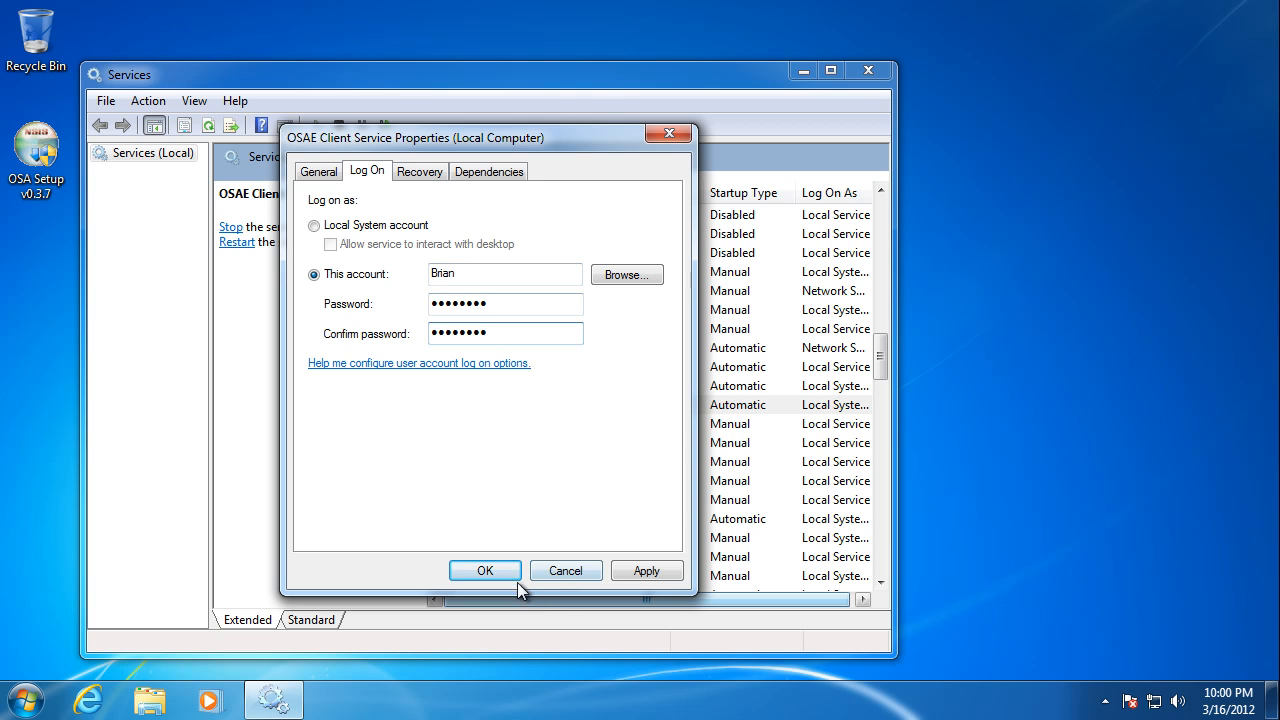
{"action": "left_click", "coordinate": [484, 570]}
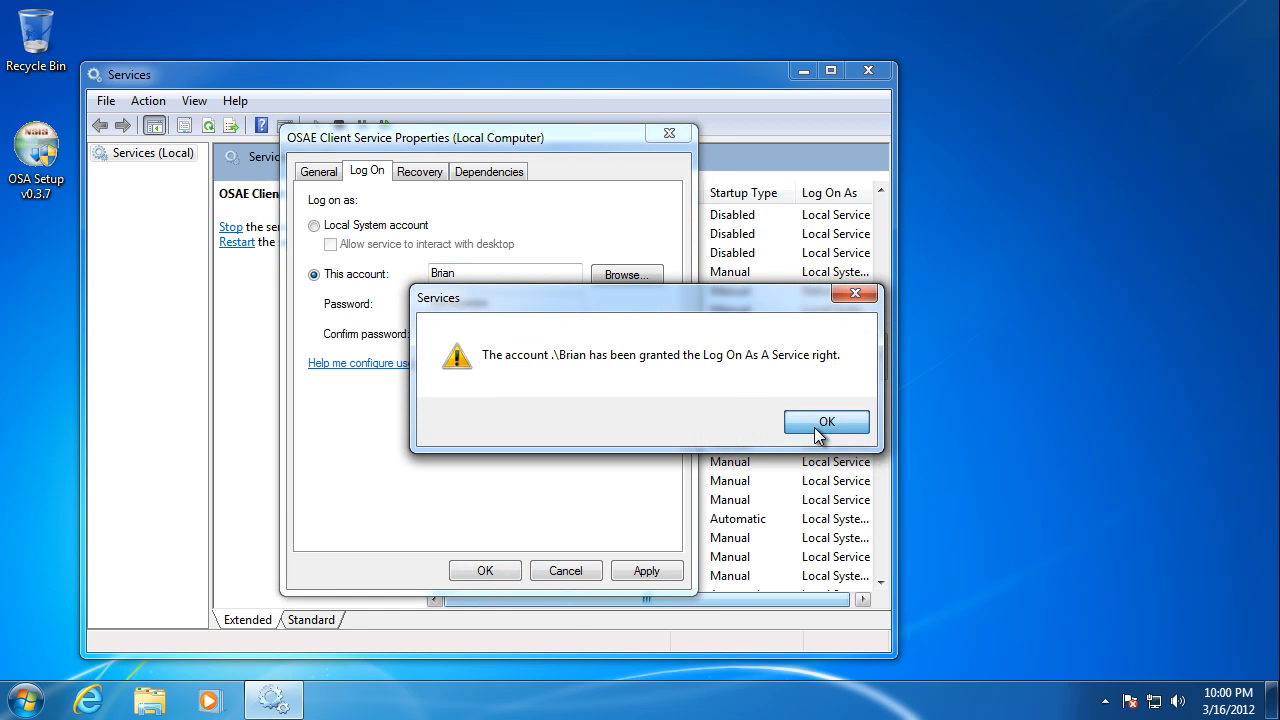
{"action": "left_click", "coordinate": [828, 420]}
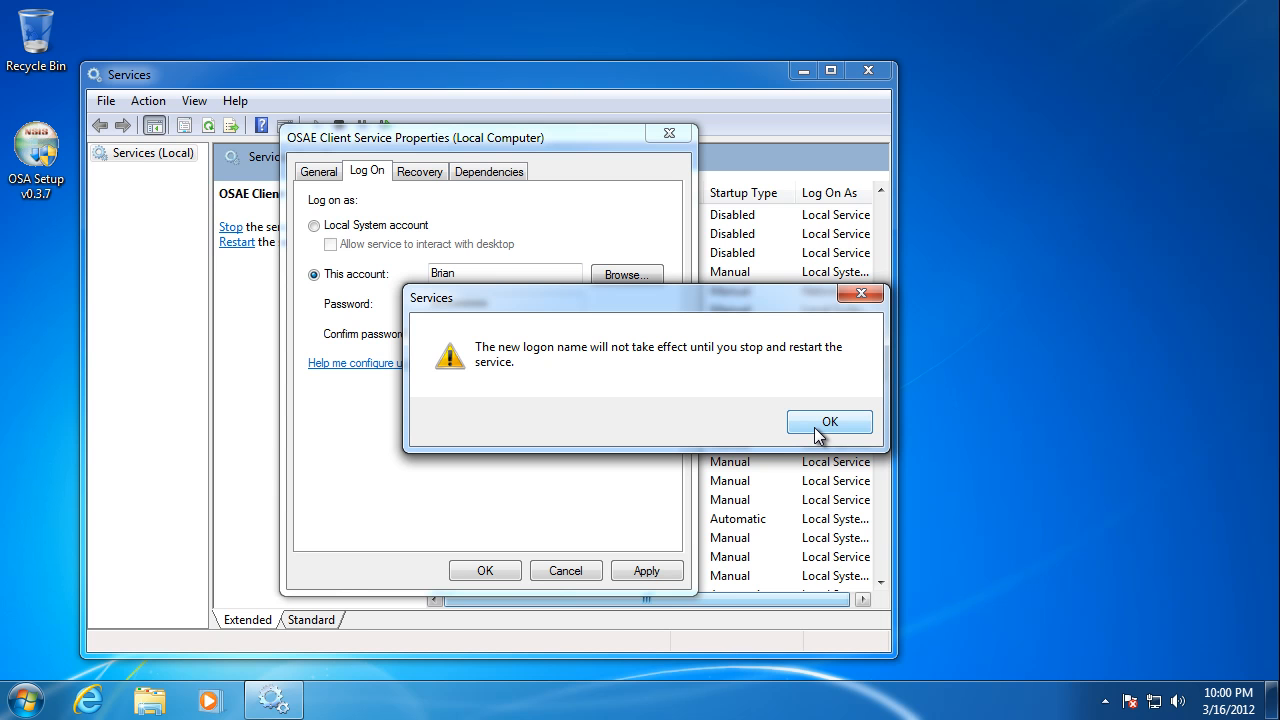
{"action": "left_click", "coordinate": [828, 420]}
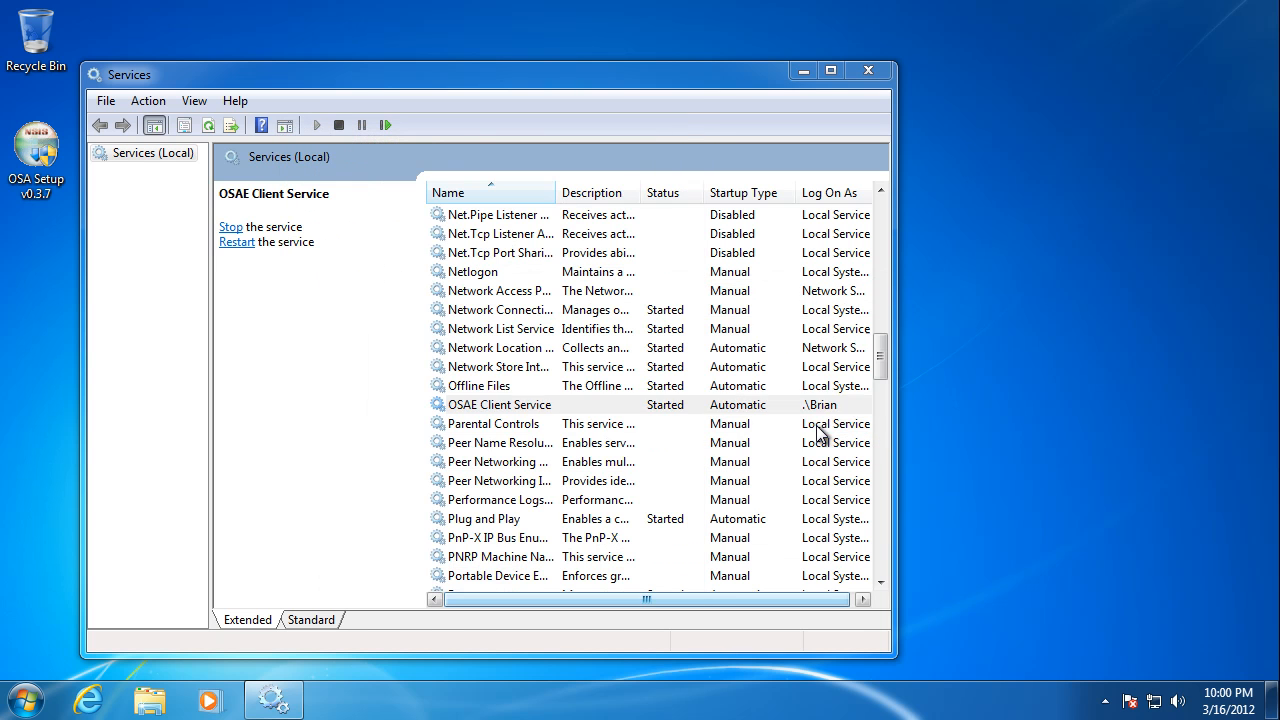
Step: Stop the OSAE Client Service and start it again under the new account
{"action": "left_click", "coordinate": [500, 404]}
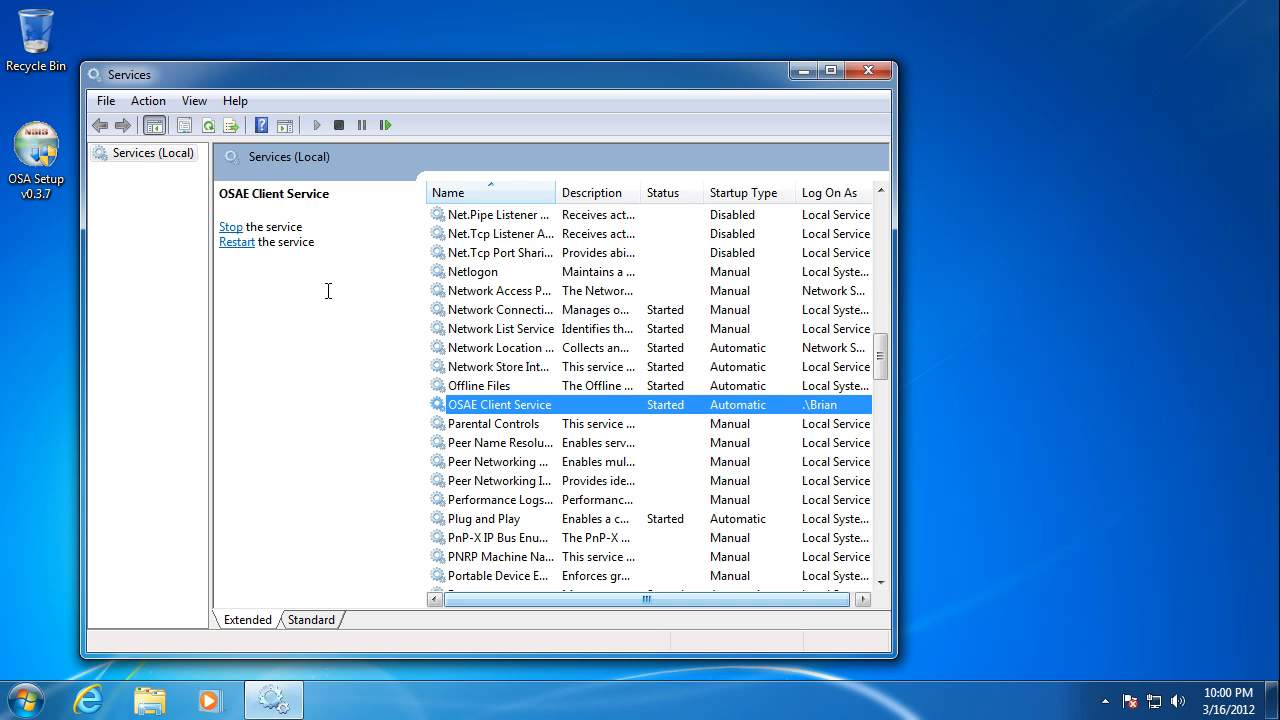
{"action": "mouse_move", "coordinate": [458, 404]}
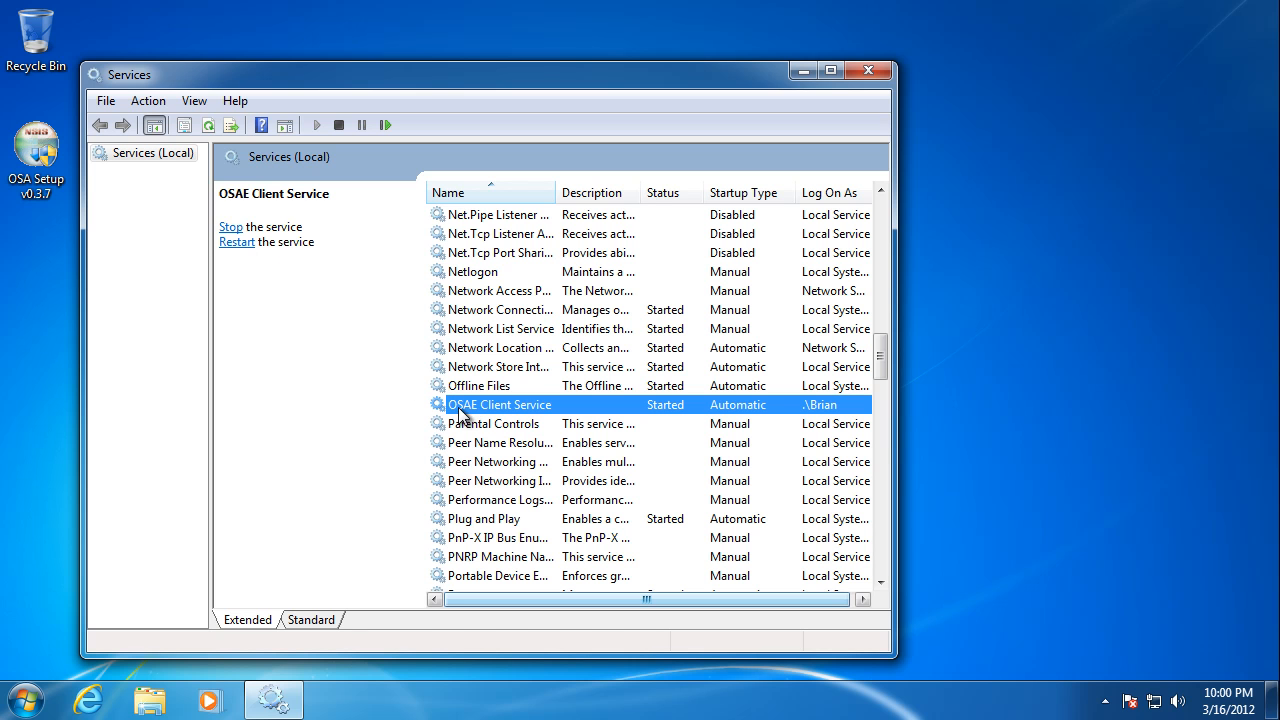
{"action": "left_click", "coordinate": [230, 228]}
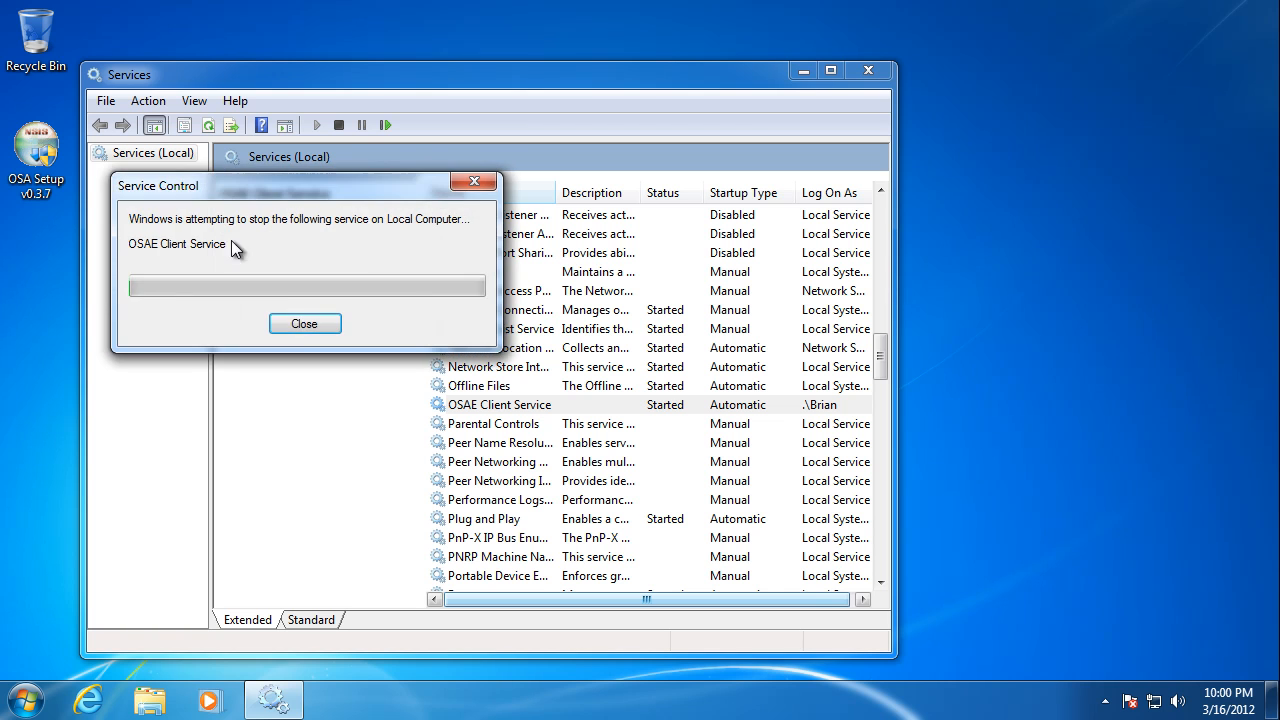
{"action": "left_click", "coordinate": [304, 324]}
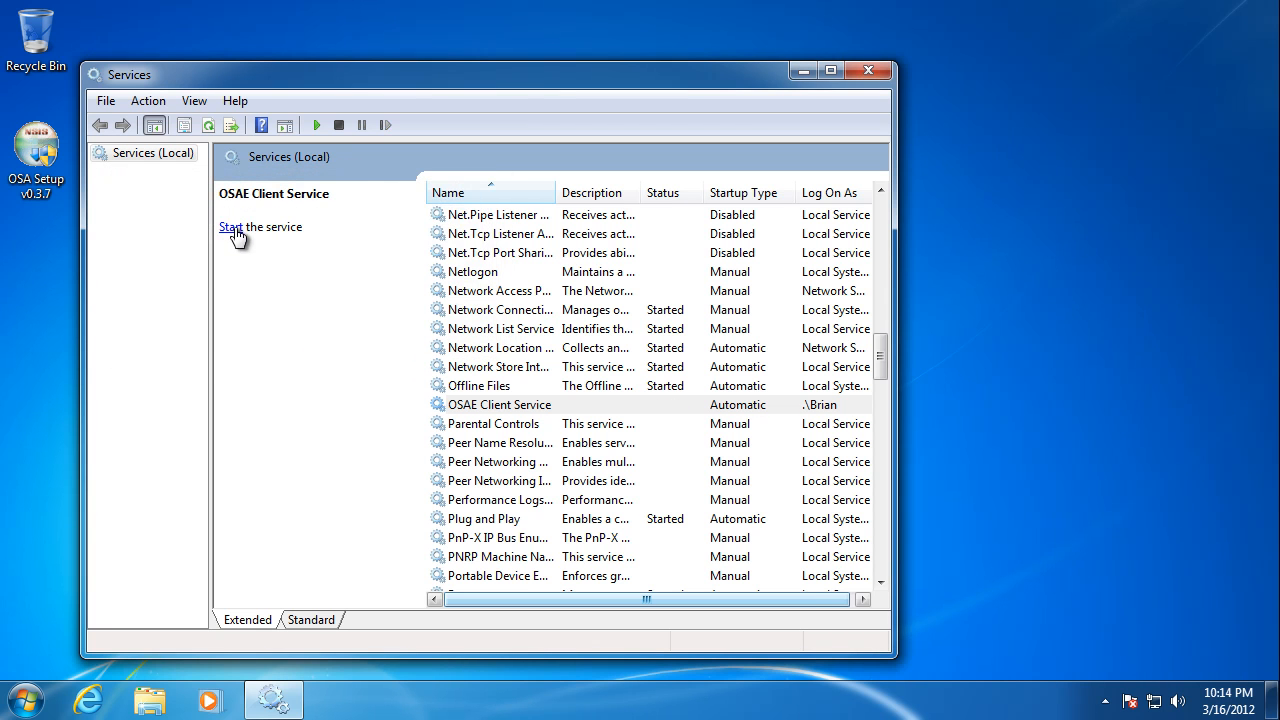
{"action": "left_click", "coordinate": [242, 228]}
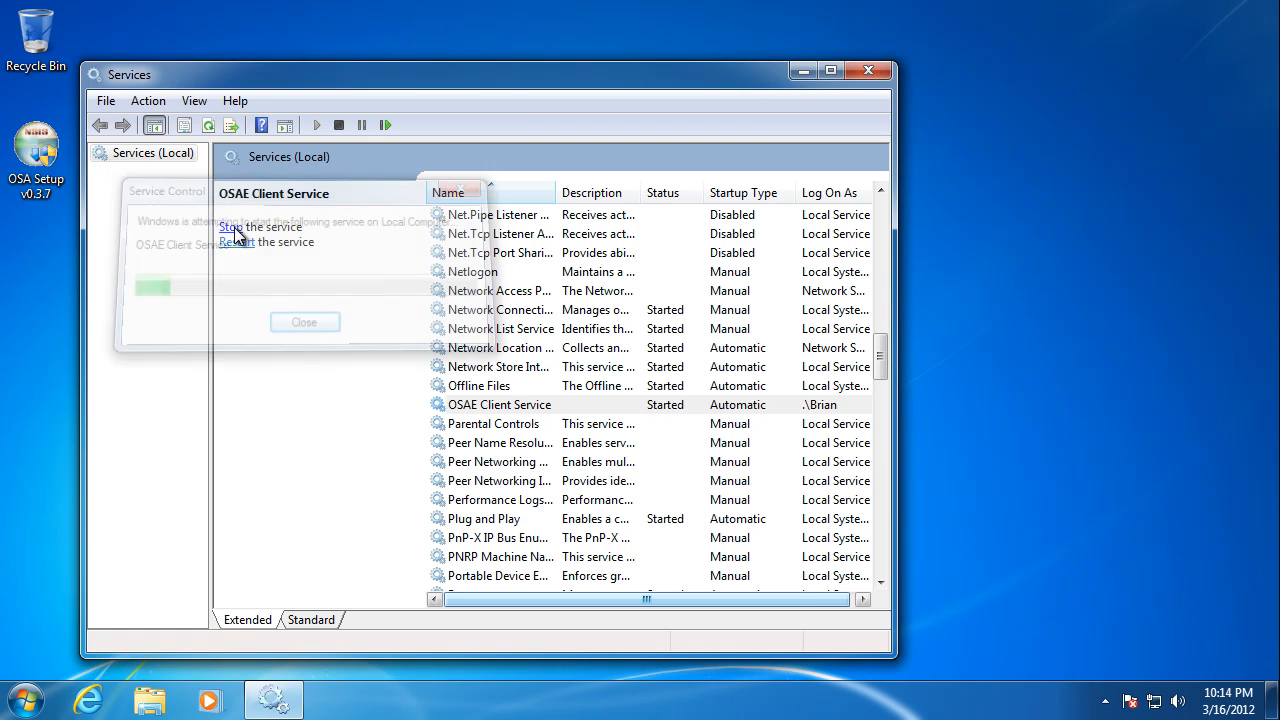
{"action": "left_click", "coordinate": [304, 322]}
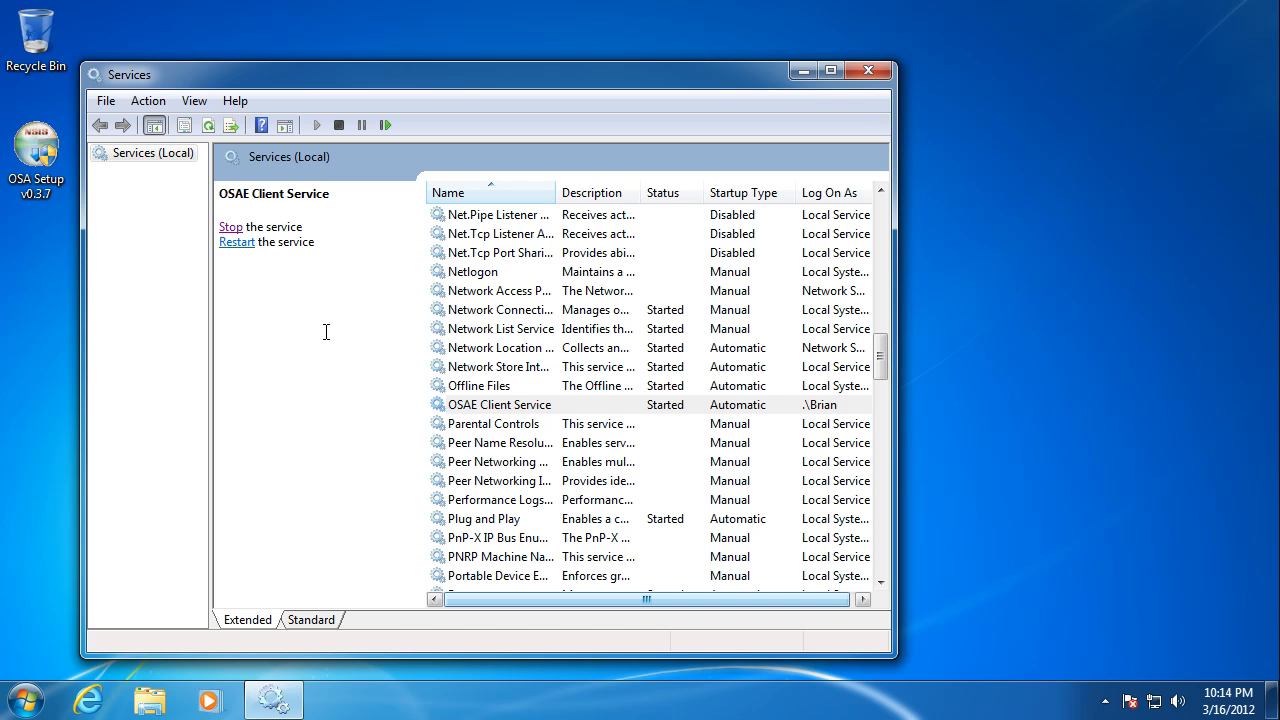
{"action": "mouse_move", "coordinate": [420, 396]}
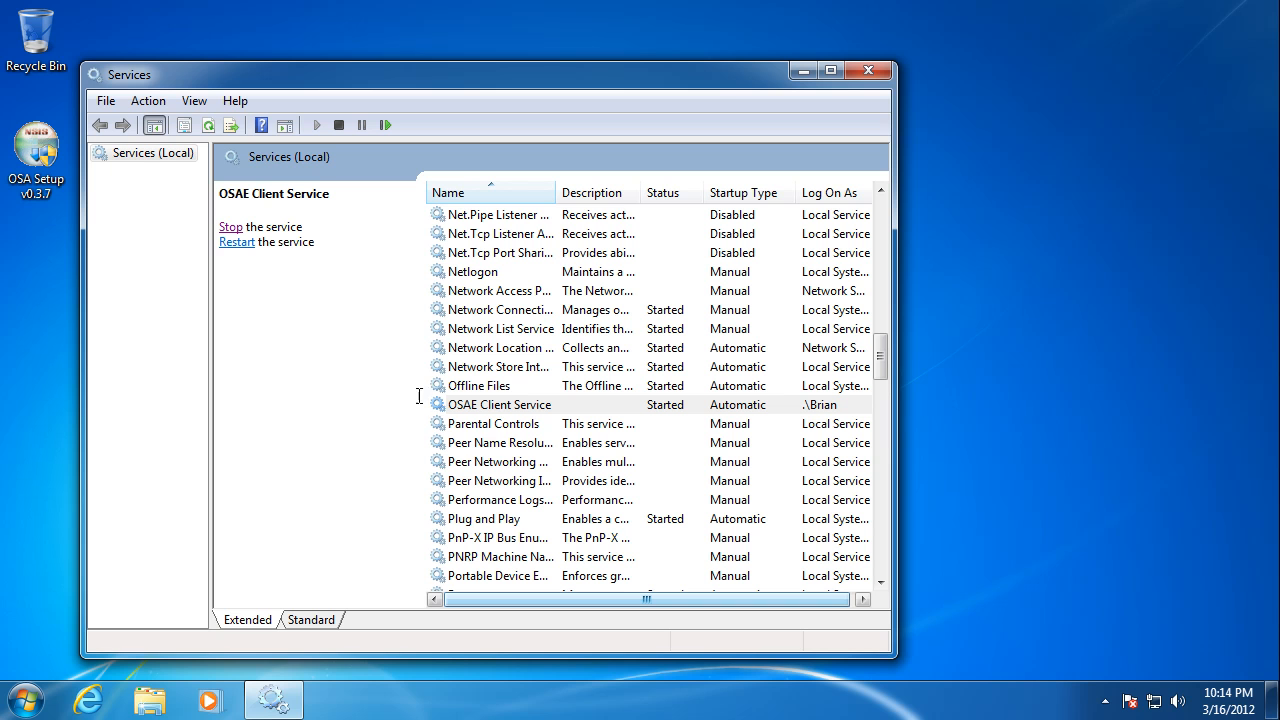
{"action": "mouse_move", "coordinate": [432, 410]}
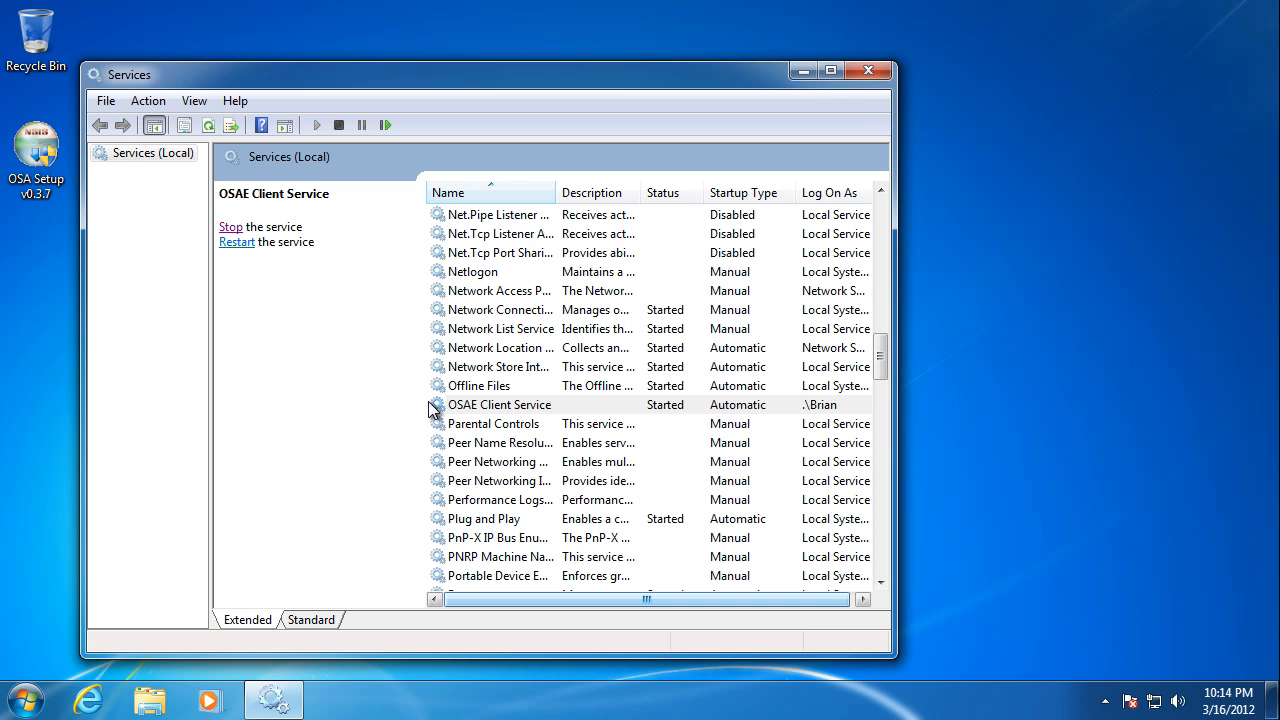
{"action": "mouse_move", "coordinate": [456, 414]}
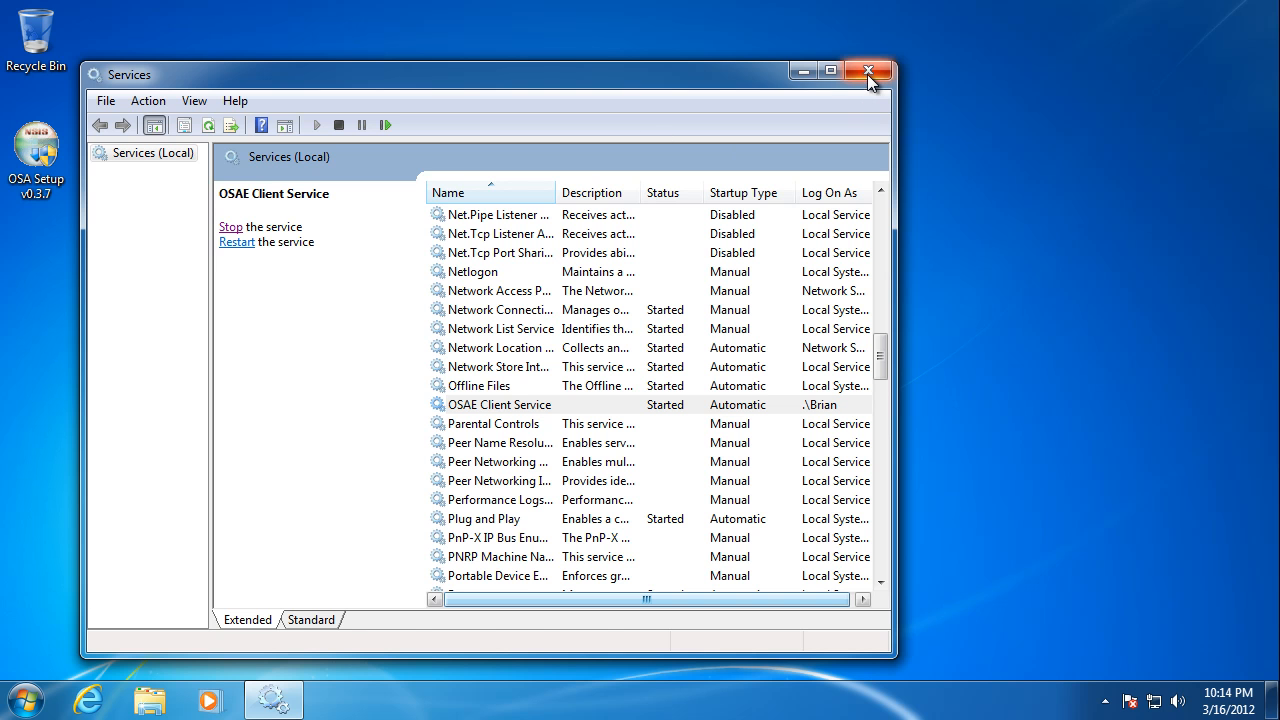
Step: Close Services and launch OSA Manager from the Start menu with administrator permission
{"action": "left_click", "coordinate": [868, 72]}
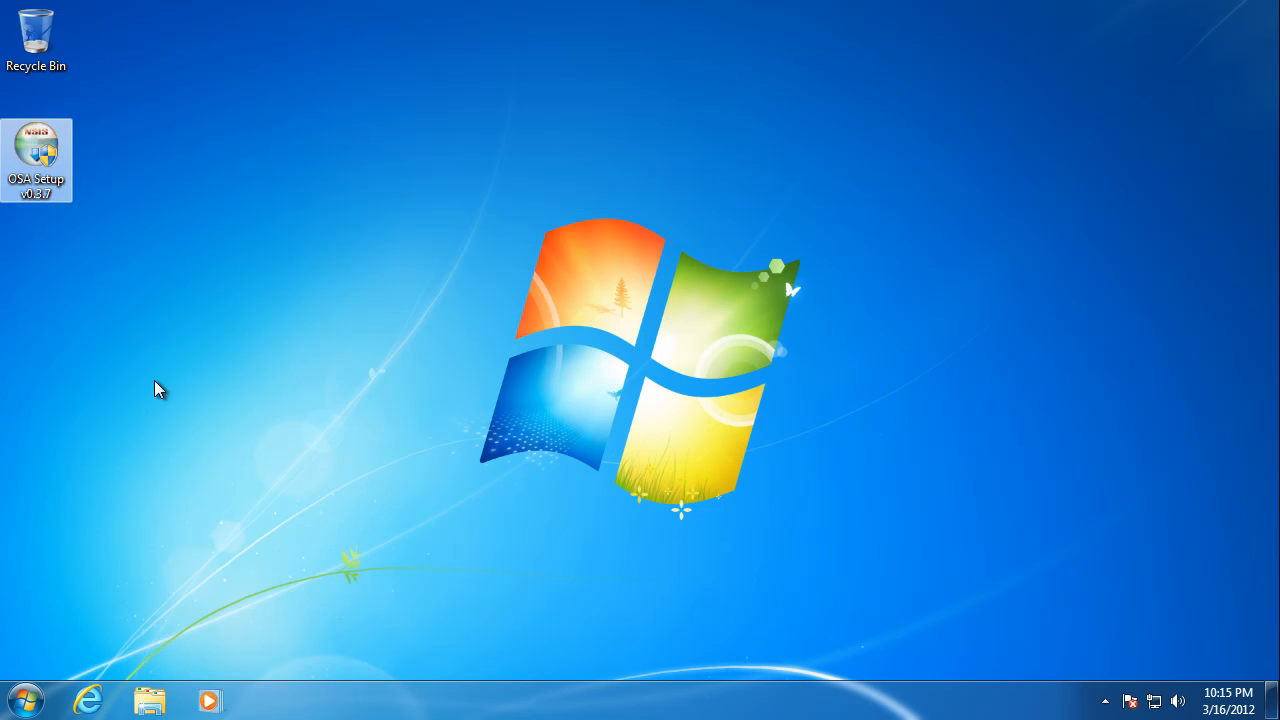
{"action": "left_click", "coordinate": [24, 700]}
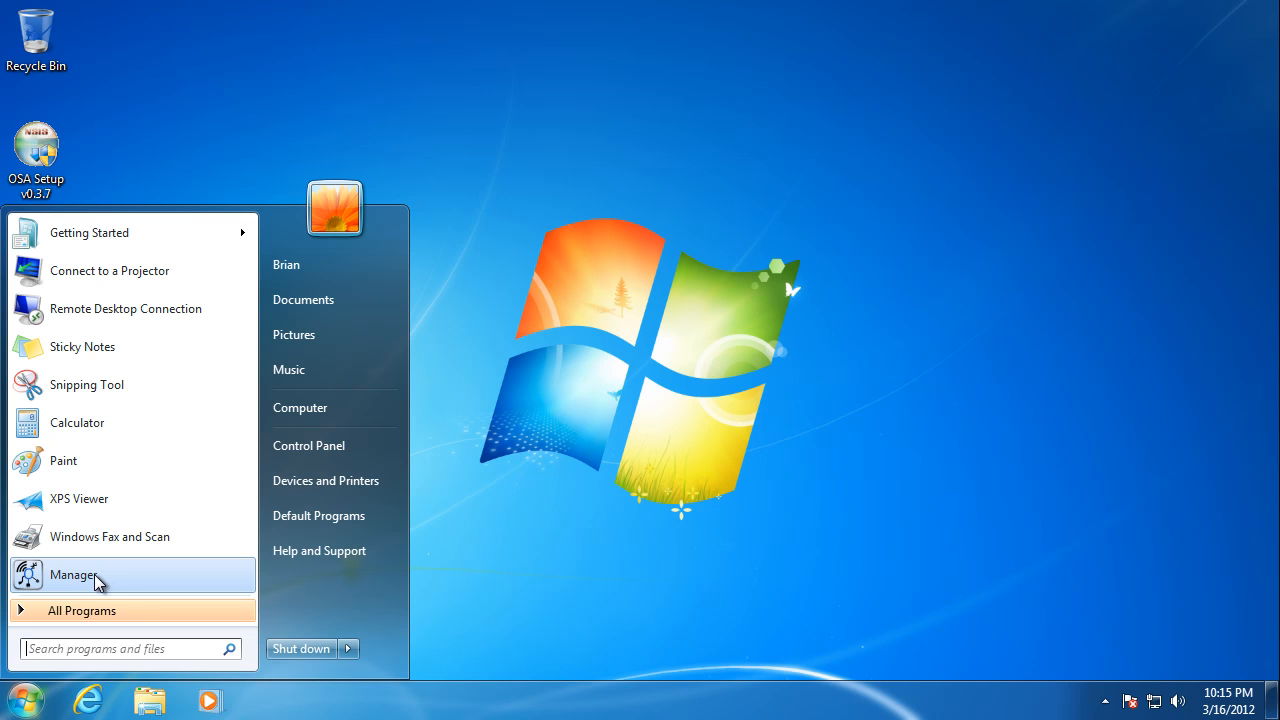
{"action": "left_click", "coordinate": [72, 574]}
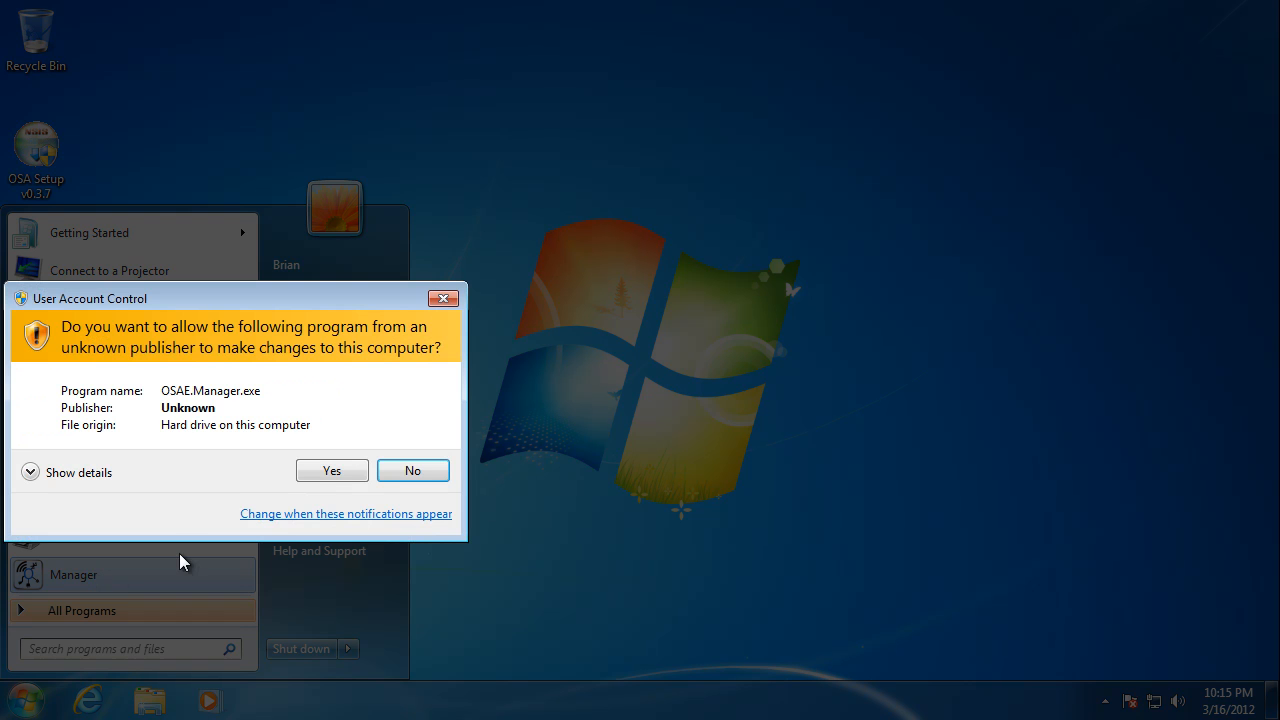
{"action": "left_click", "coordinate": [412, 470]}
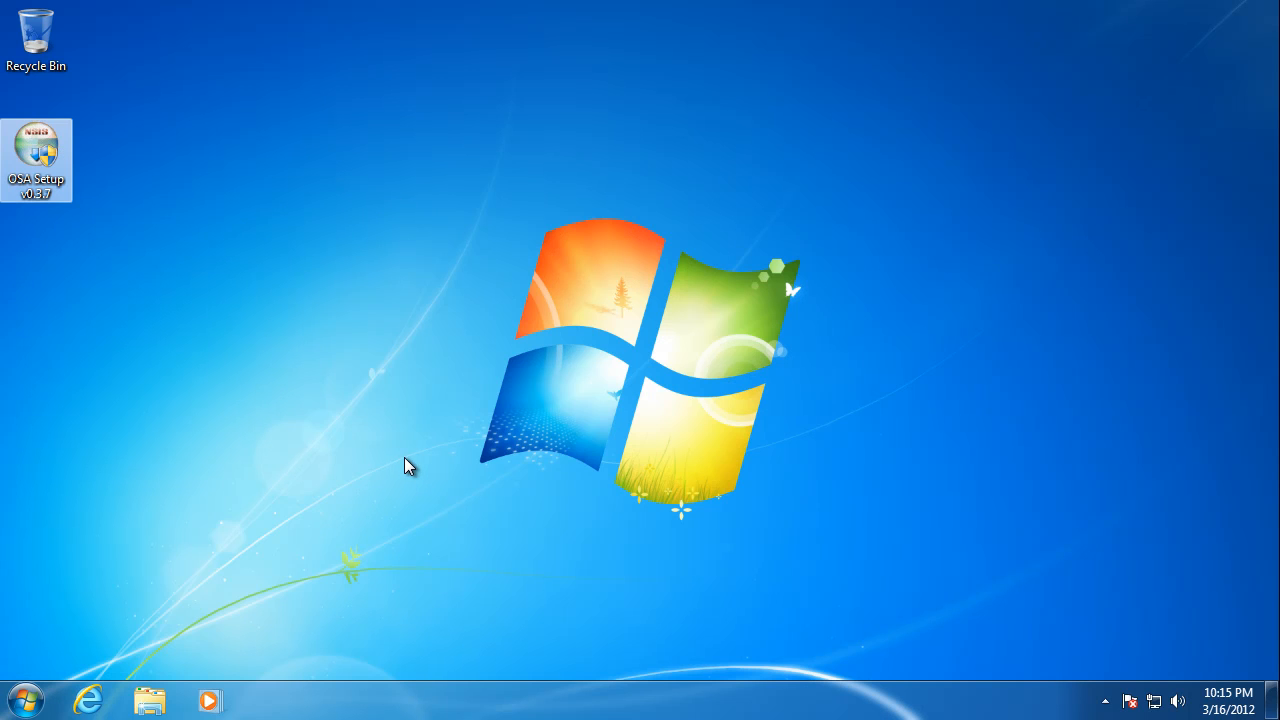
Step: View the Manager showing the service RUNNING with the Speech plugin listed
{"action": "double_click", "coordinate": [36, 160]}
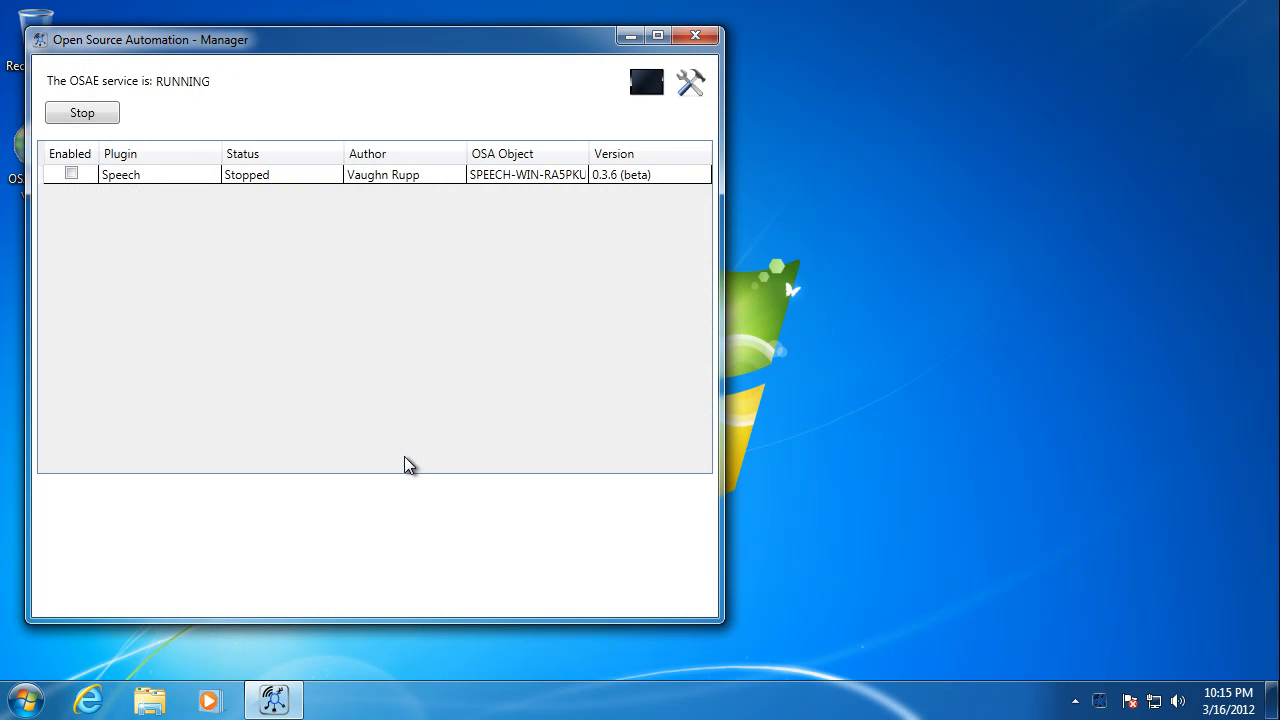
{"action": "mouse_move", "coordinate": [112, 188]}
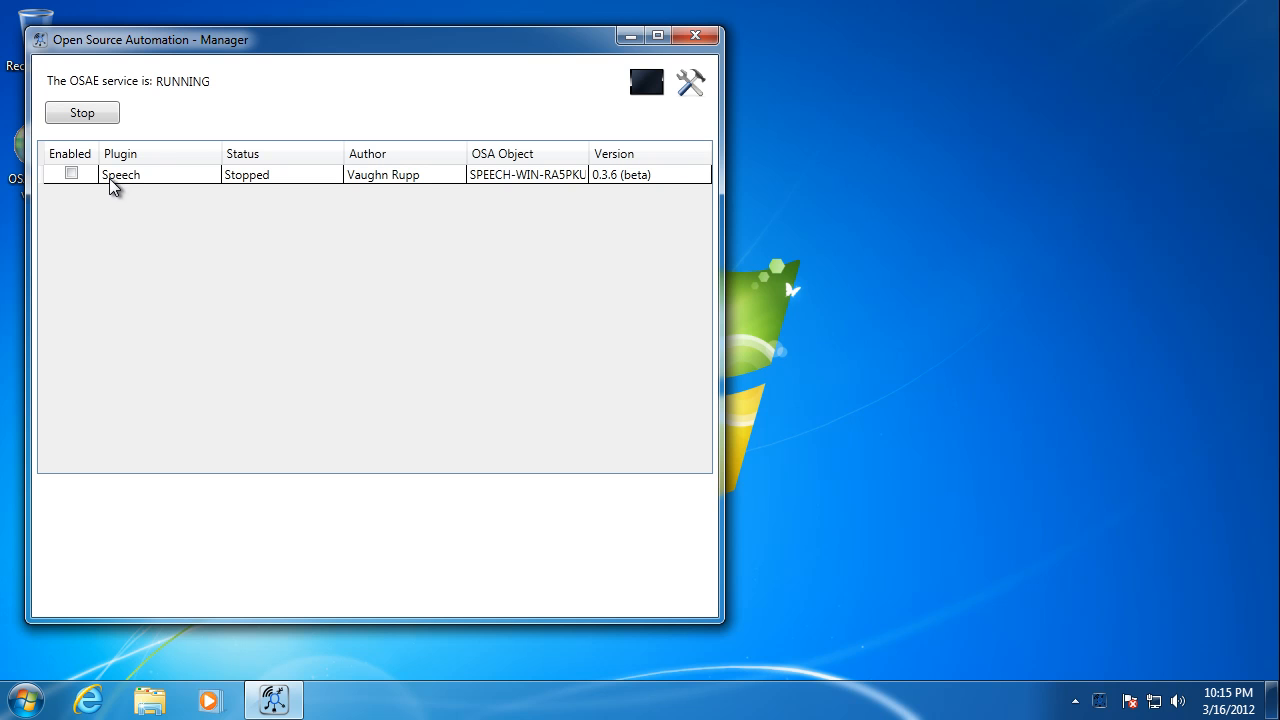
{"action": "mouse_move", "coordinate": [192, 356]}
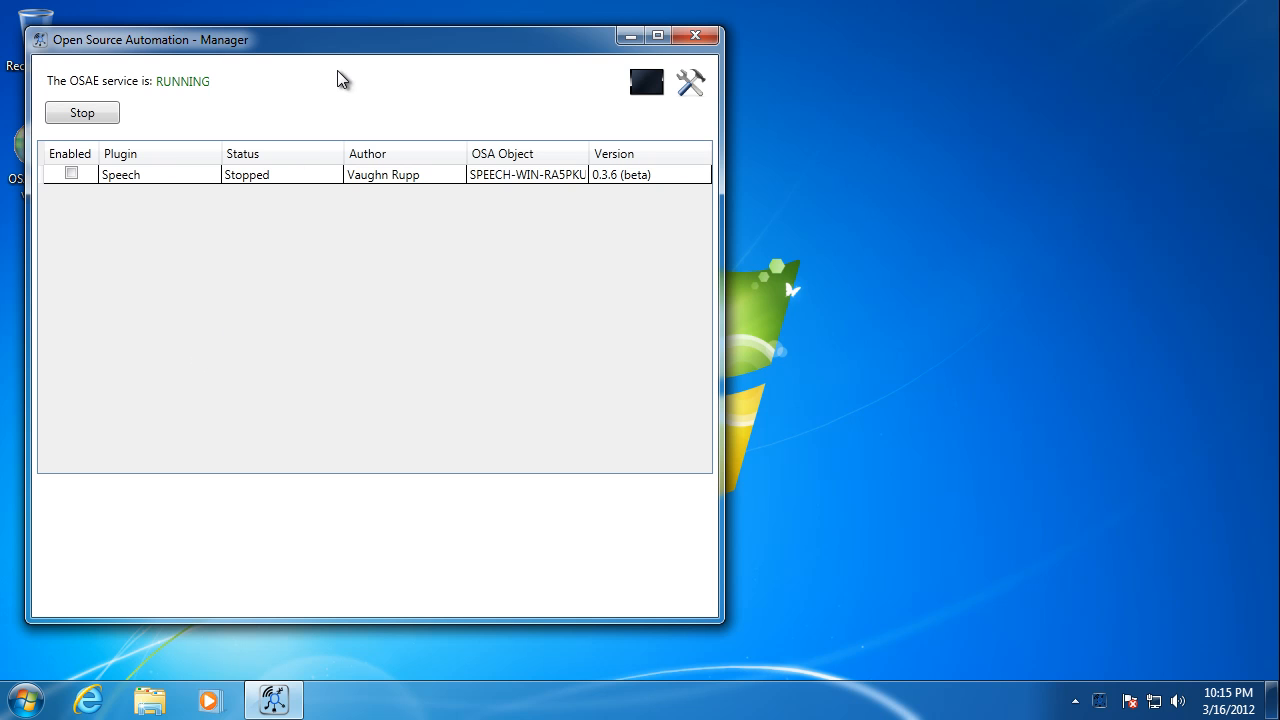
{"action": "mouse_move", "coordinate": [380, 106]}
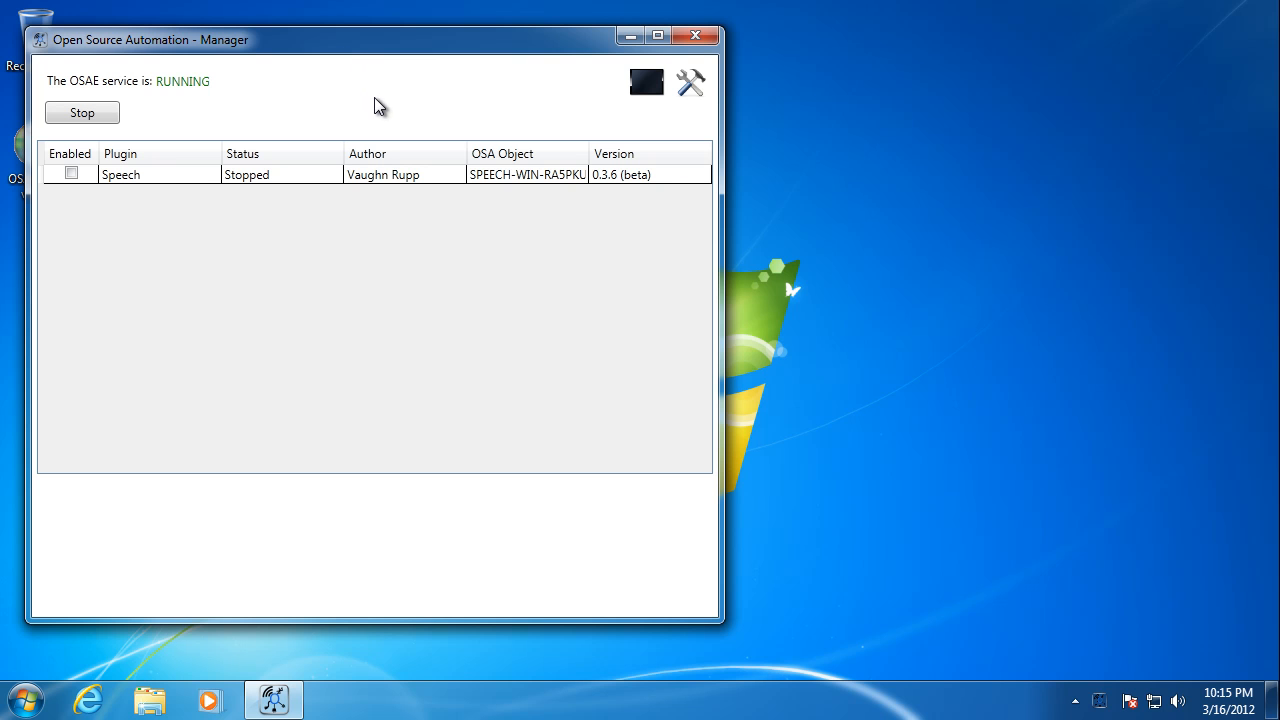
{"action": "mouse_move", "coordinate": [448, 108]}
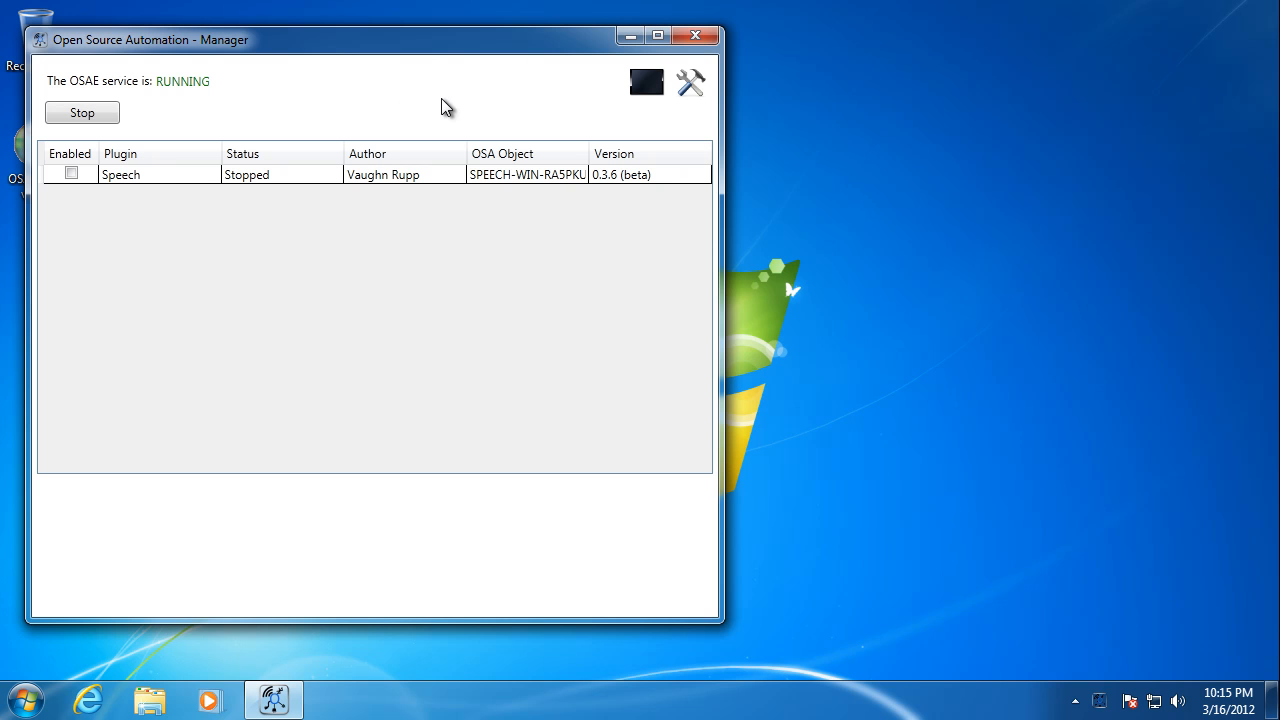